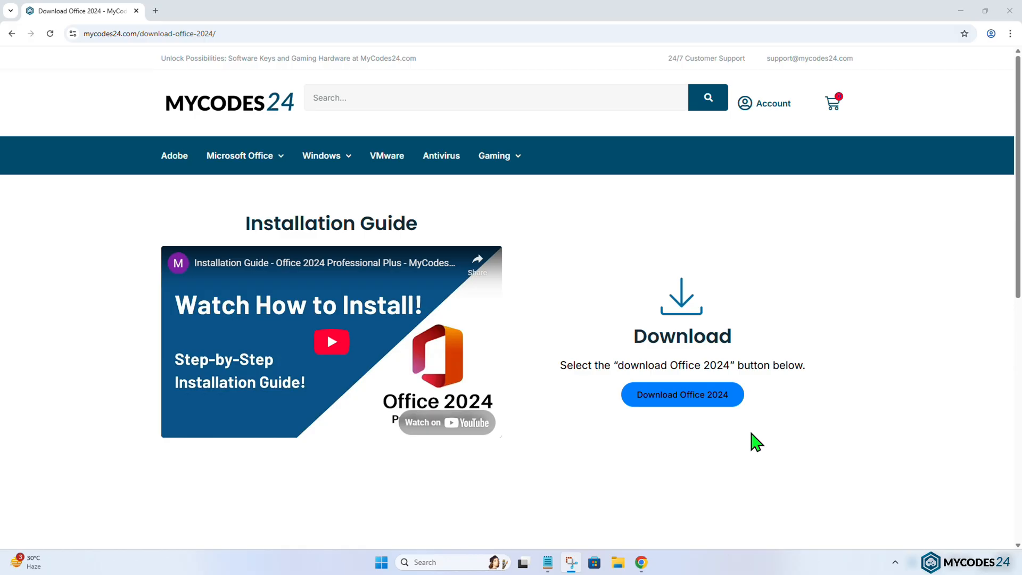
Search Start for Control Panel and go to Programs > Programs and Features.
{"action": "left_click", "coordinate": [381, 562]}
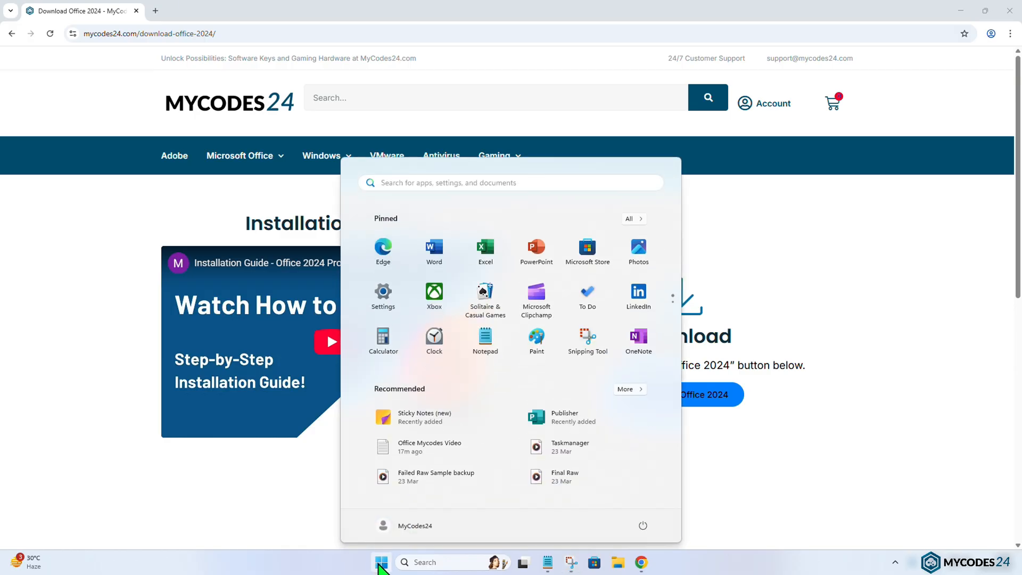
{"action": "type", "text": "Control Panel"}
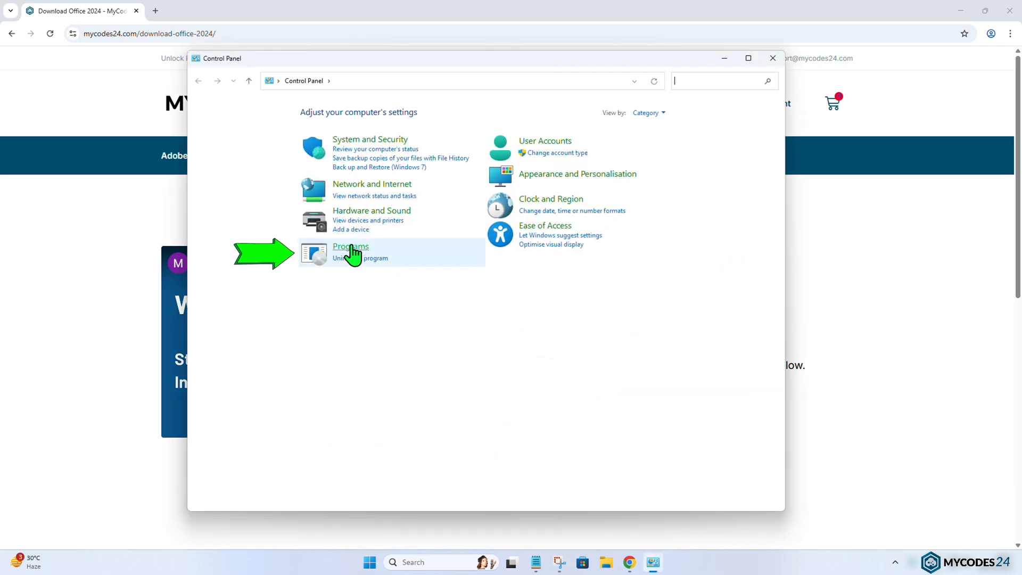
{"action": "left_click", "coordinate": [350, 246]}
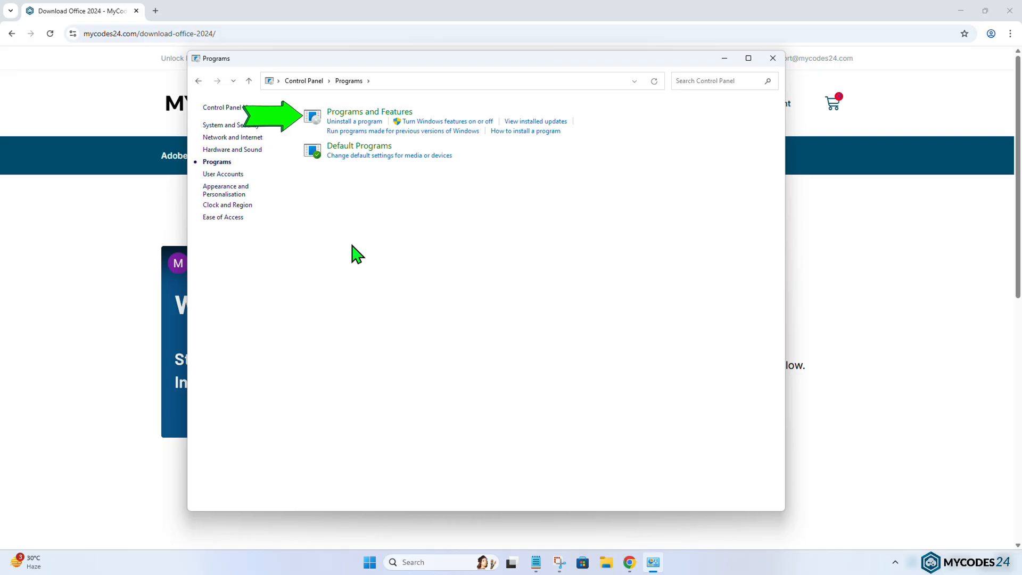
{"action": "mouse_move", "coordinate": [369, 111]}
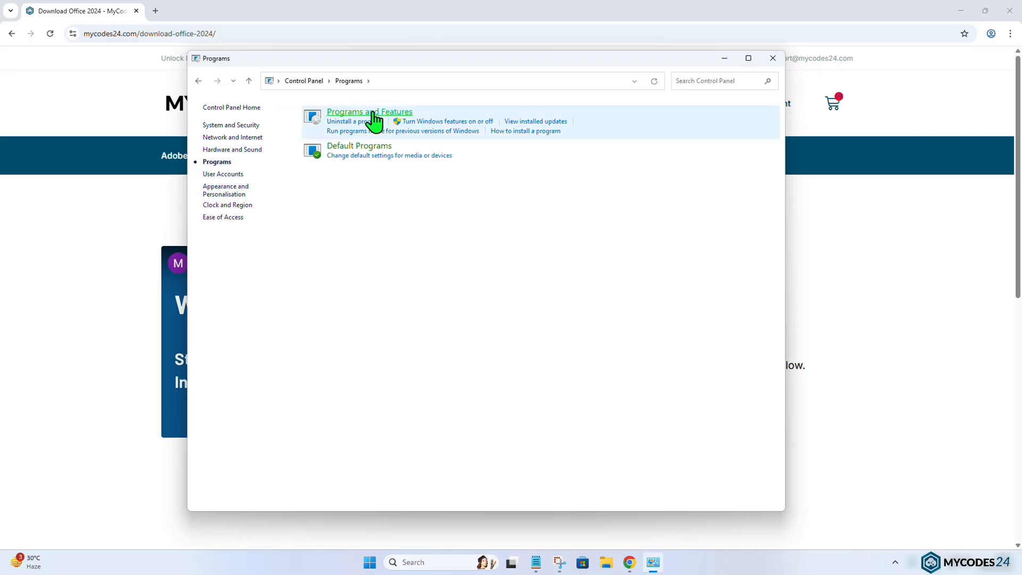
{"action": "left_click", "coordinate": [369, 112]}
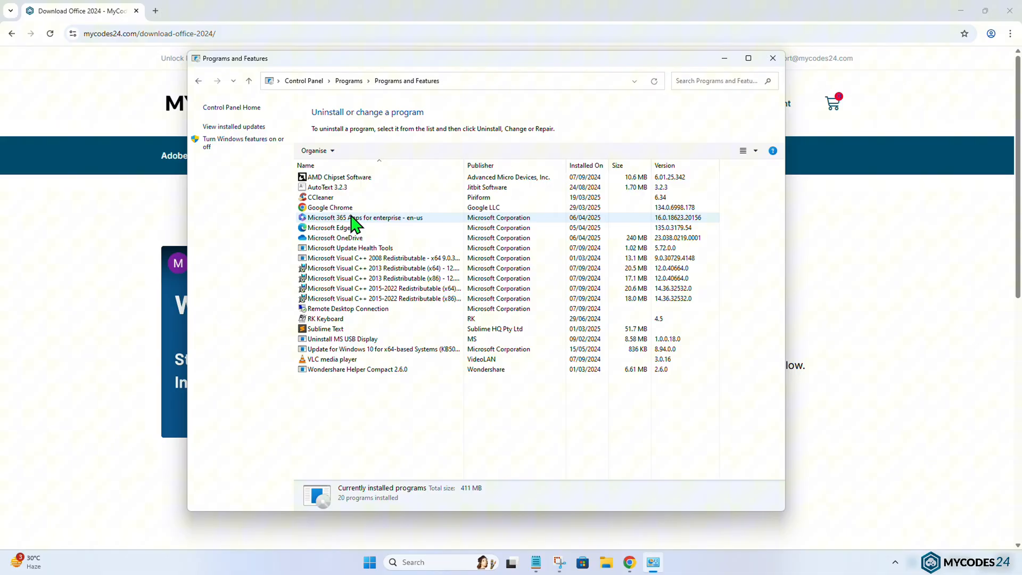
{"action": "left_click", "coordinate": [335, 237]}
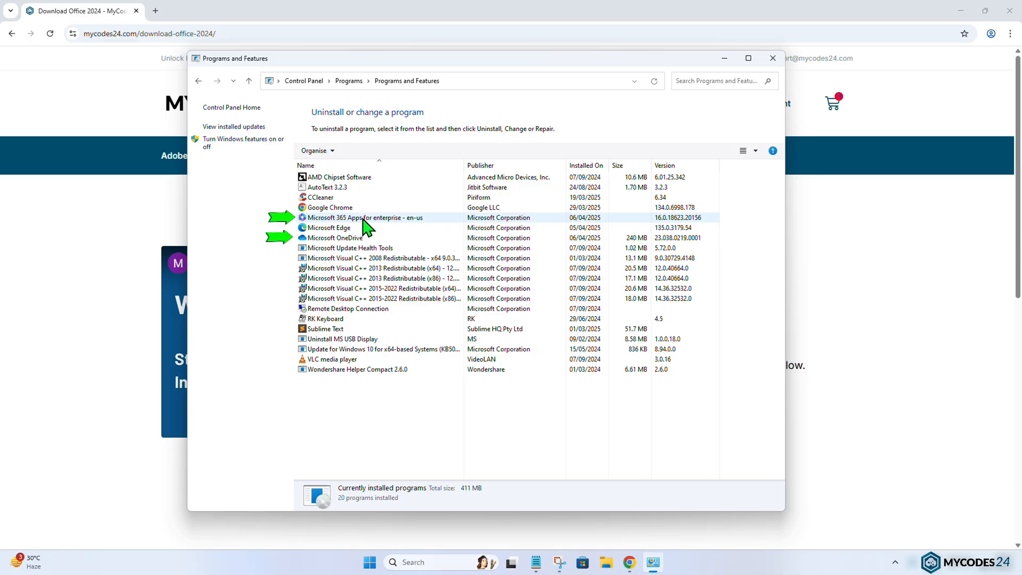
Uninstall Microsoft 365 Apps for enterprise, approving and confirming Office removal.
{"action": "left_click", "coordinate": [365, 217]}
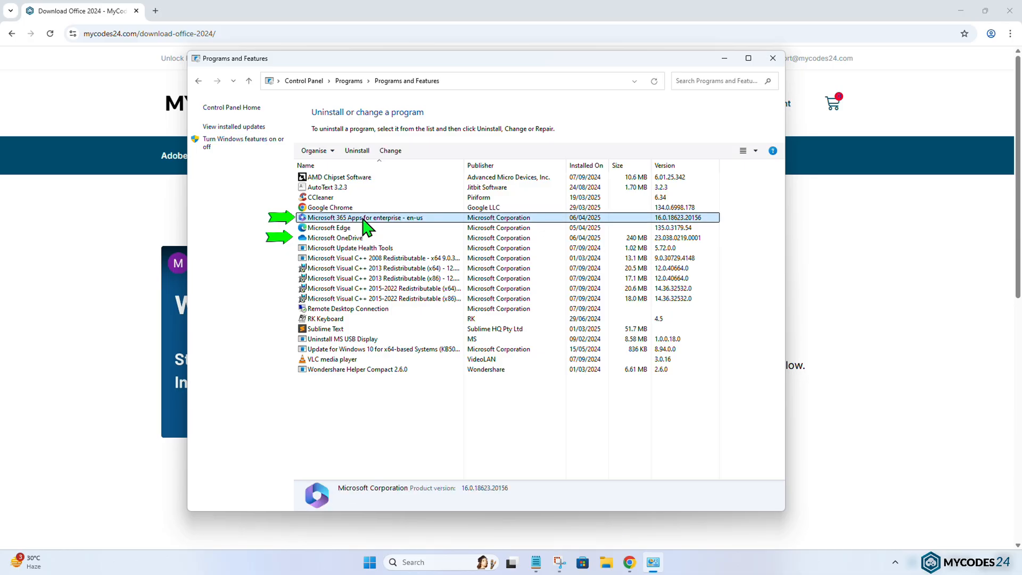
{"action": "right_click", "coordinate": [365, 217]}
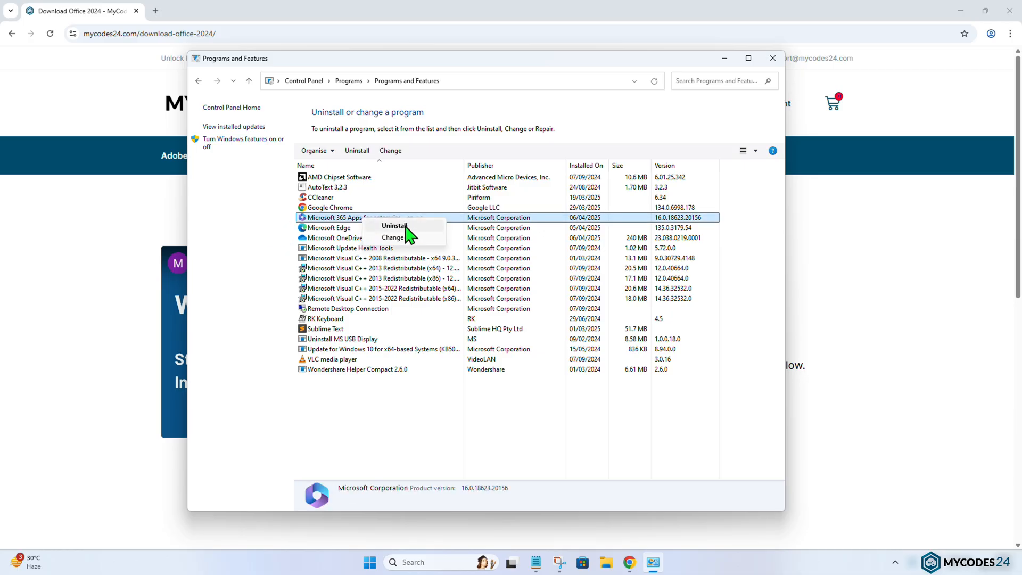
{"action": "left_click", "coordinate": [463, 388]}
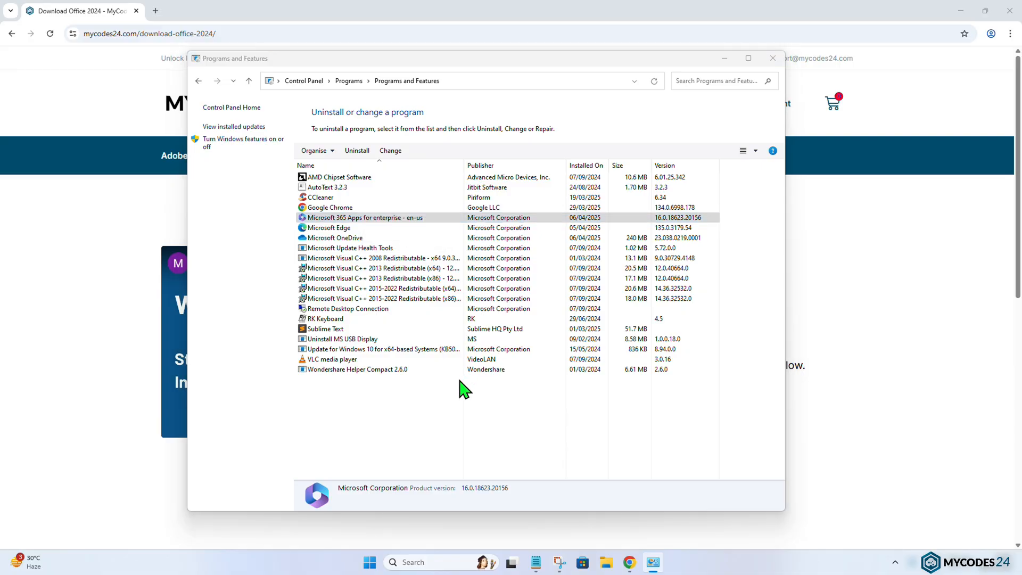
{"action": "left_click", "coordinate": [356, 150]}
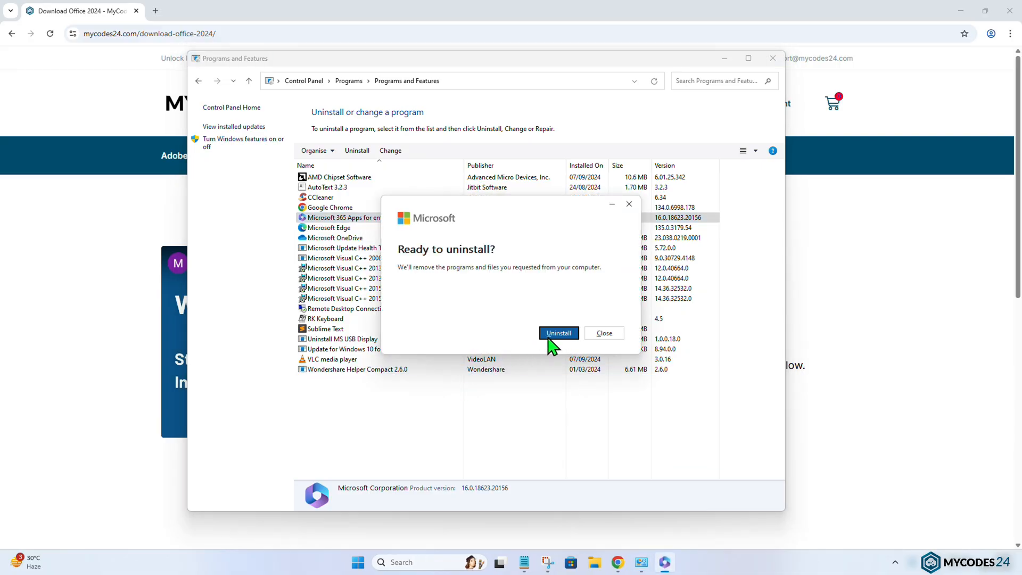
{"action": "left_click", "coordinate": [557, 333]}
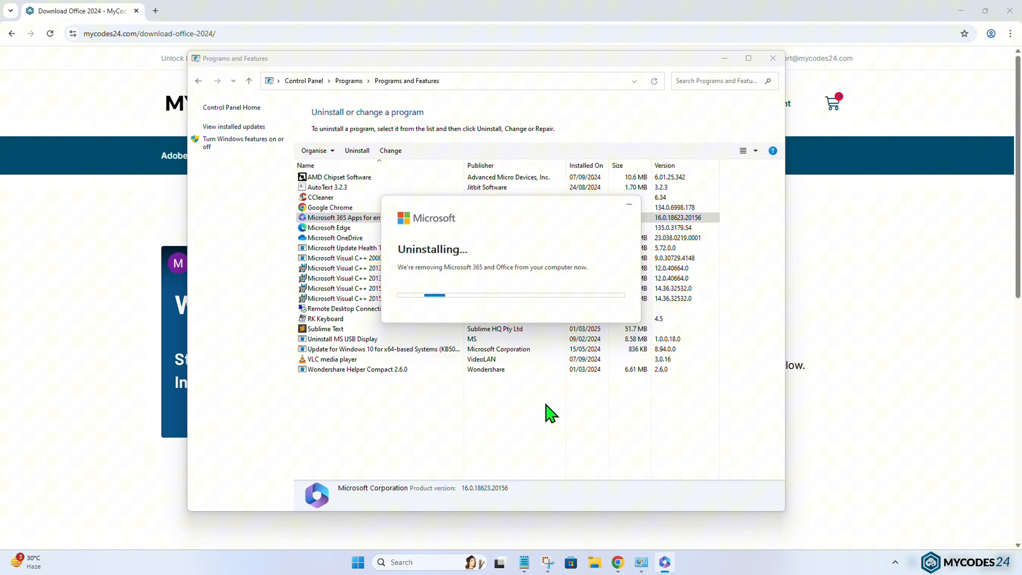
{"action": "mouse_move", "coordinate": [526, 406]}
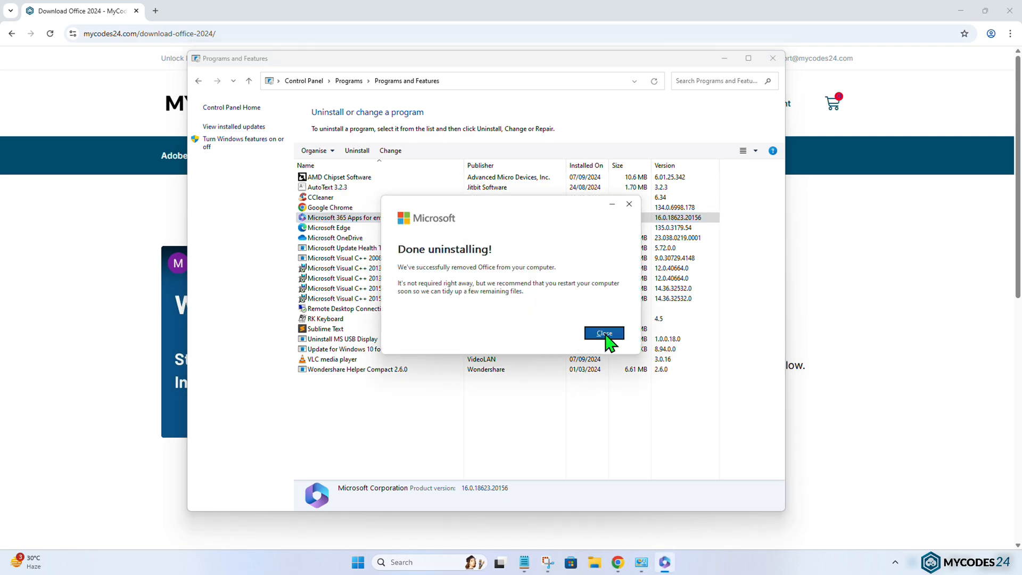
Dismiss the completion message, uninstall Microsoft OneDrive, and close Control Panel.
{"action": "left_click", "coordinate": [603, 333]}
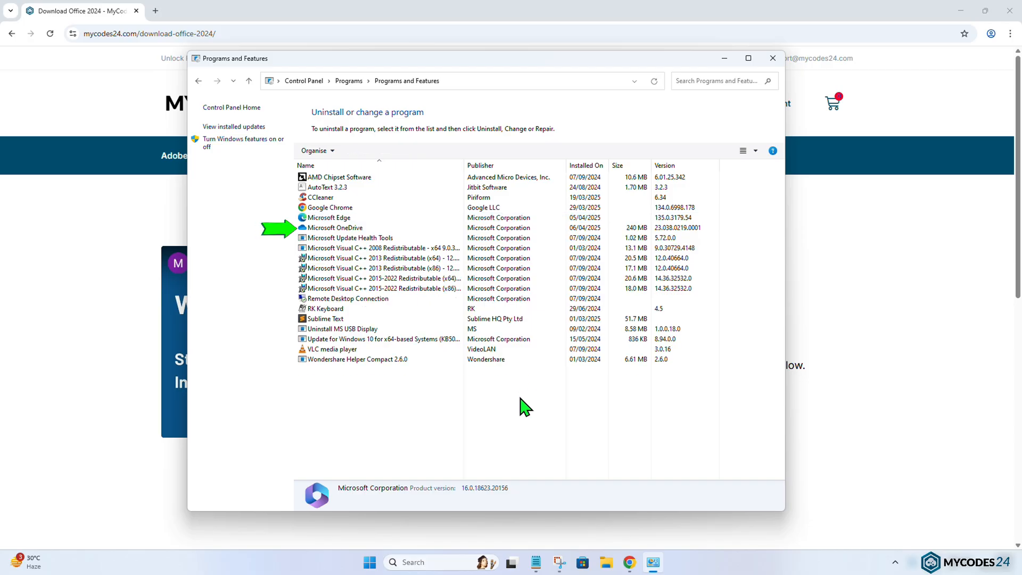
{"action": "left_click", "coordinate": [335, 227]}
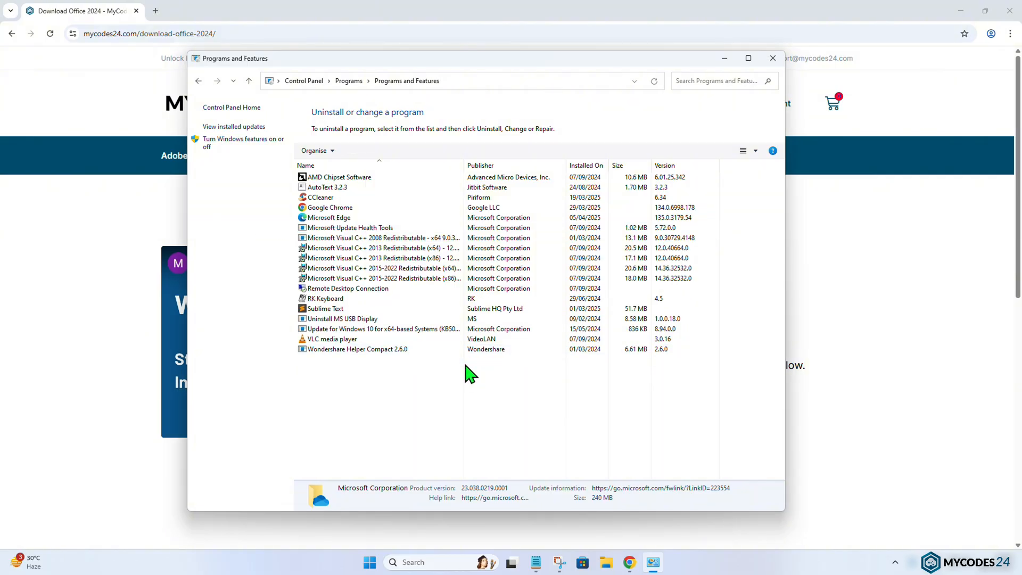
{"action": "left_click", "coordinate": [772, 58]}
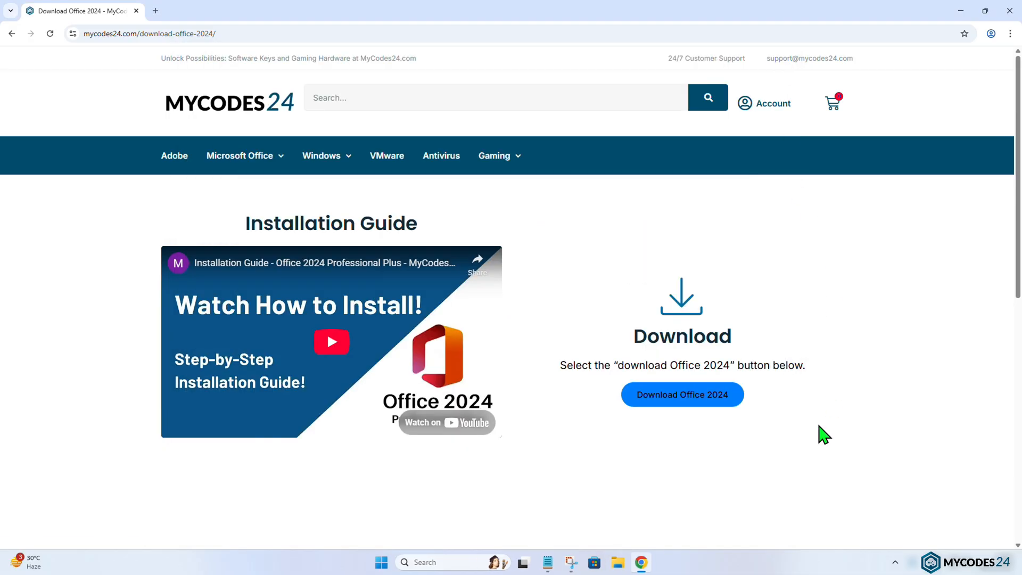
{"action": "mouse_move", "coordinate": [756, 464]}
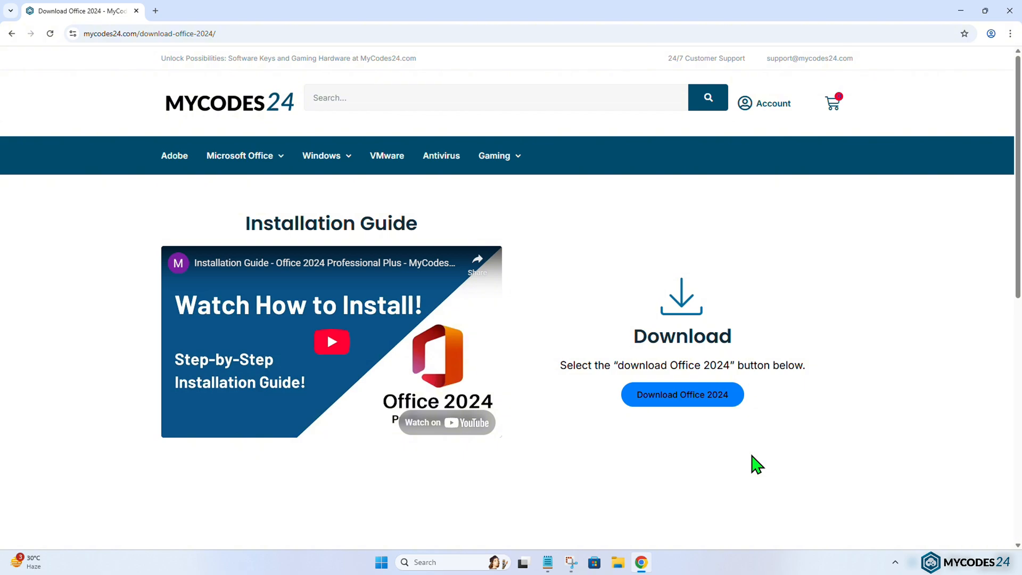
{"action": "mouse_move", "coordinate": [747, 454]}
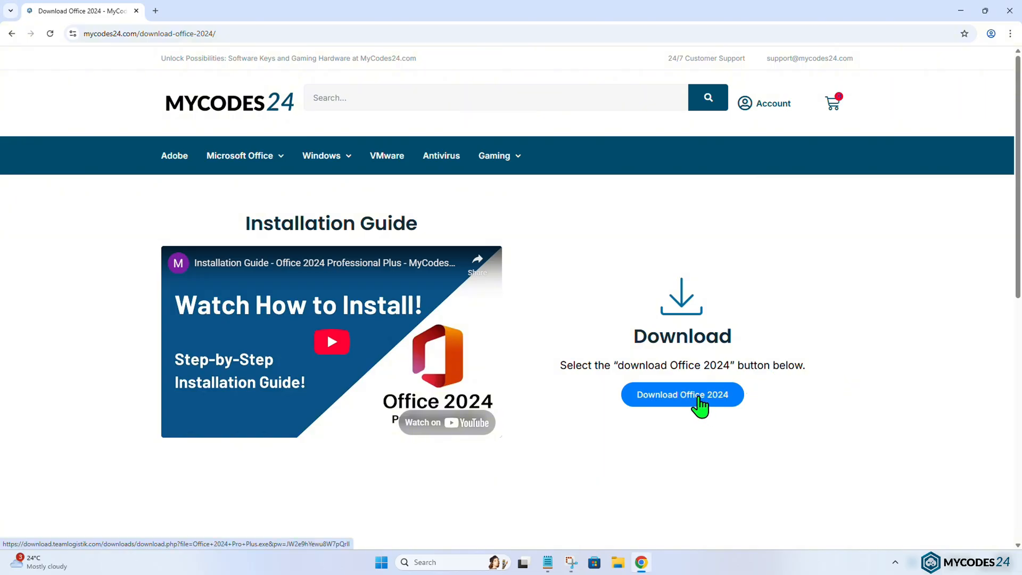
Download the Office 2024 Pro Plus.exe installer from the MyCodes24 page.
{"action": "left_click", "coordinate": [682, 395]}
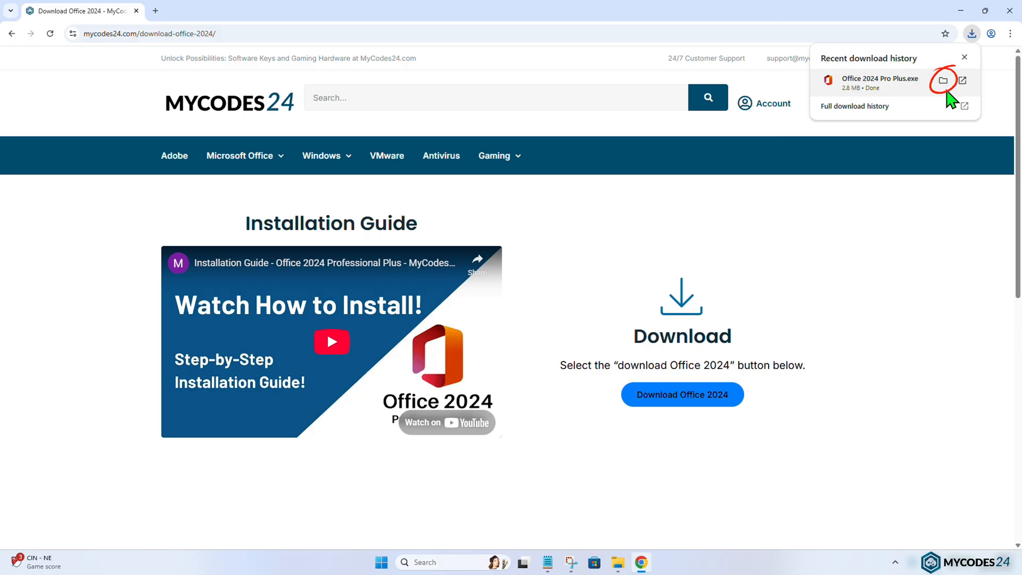
Run Office 2024 Pro Plus from the Downloads folder as administrator and approve it.
{"action": "left_click", "coordinate": [943, 80]}
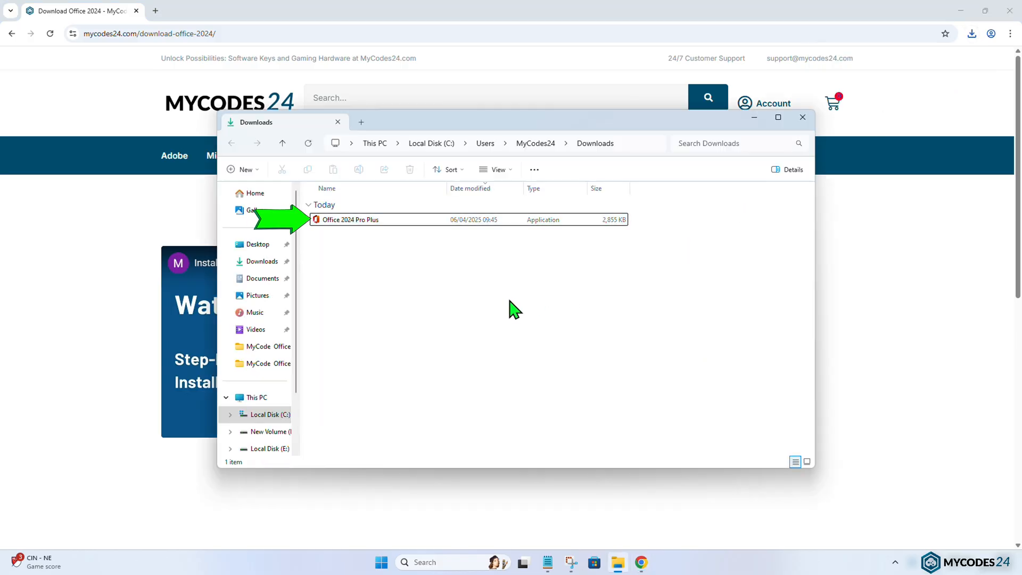
{"action": "left_click", "coordinate": [350, 220]}
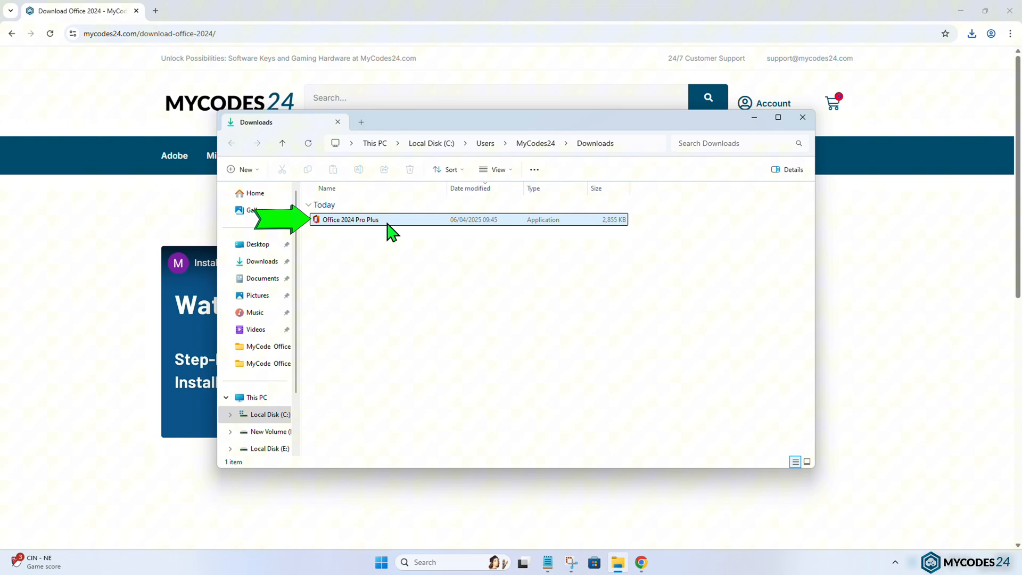
{"action": "right_click", "coordinate": [350, 220]}
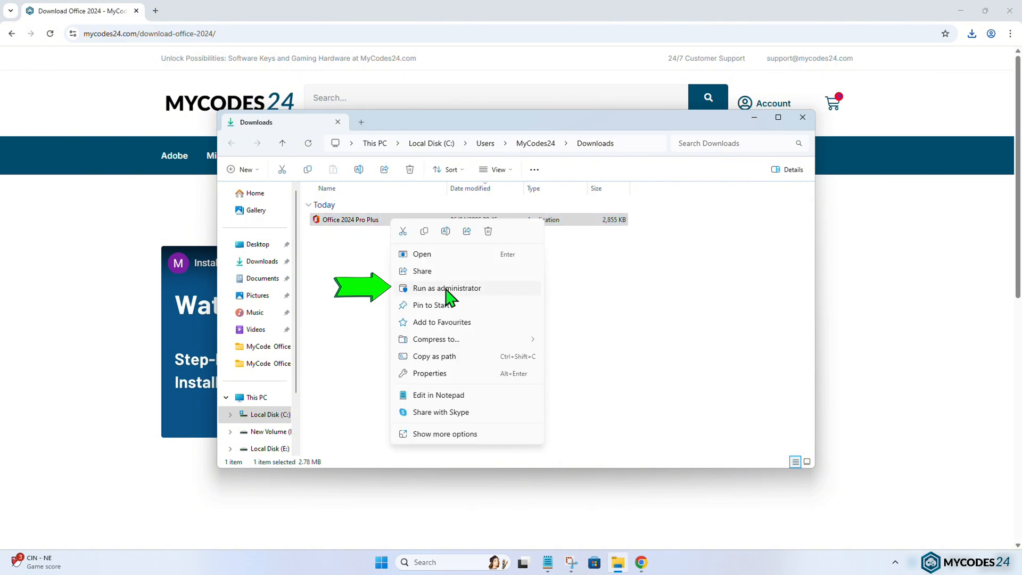
{"action": "left_click", "coordinate": [447, 288]}
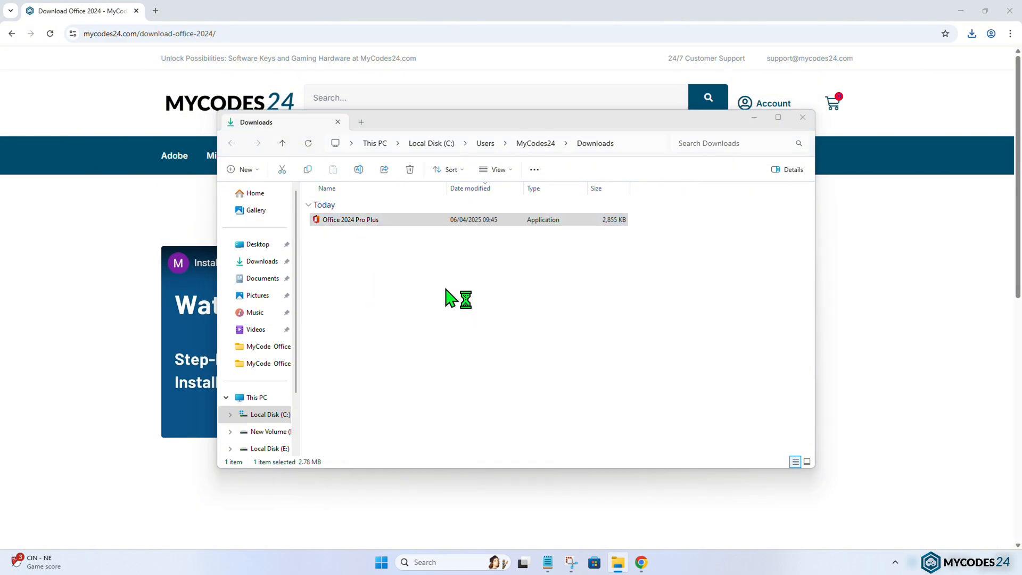
{"action": "double_click", "coordinate": [350, 219]}
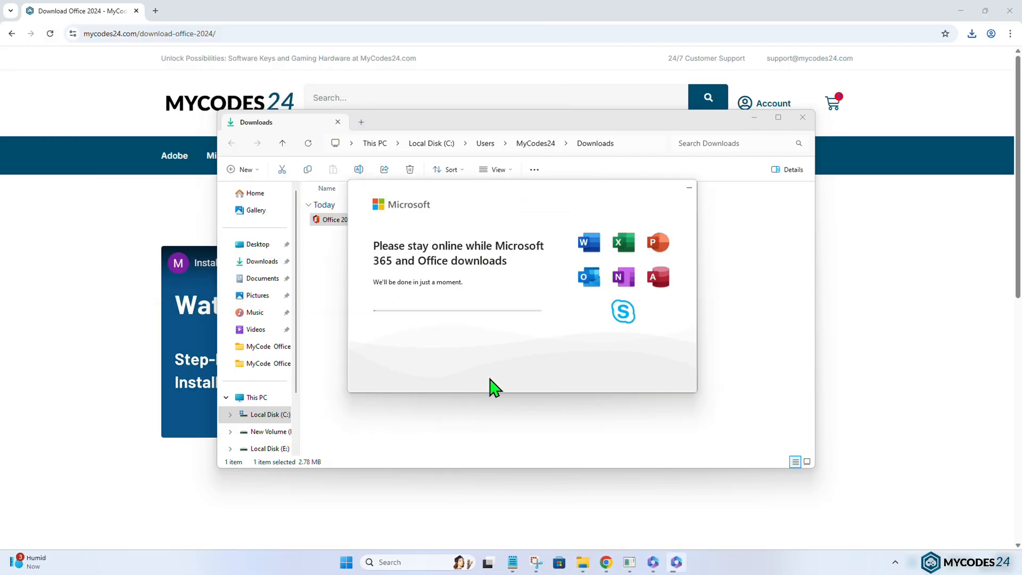
{"action": "mouse_move", "coordinate": [697, 385]}
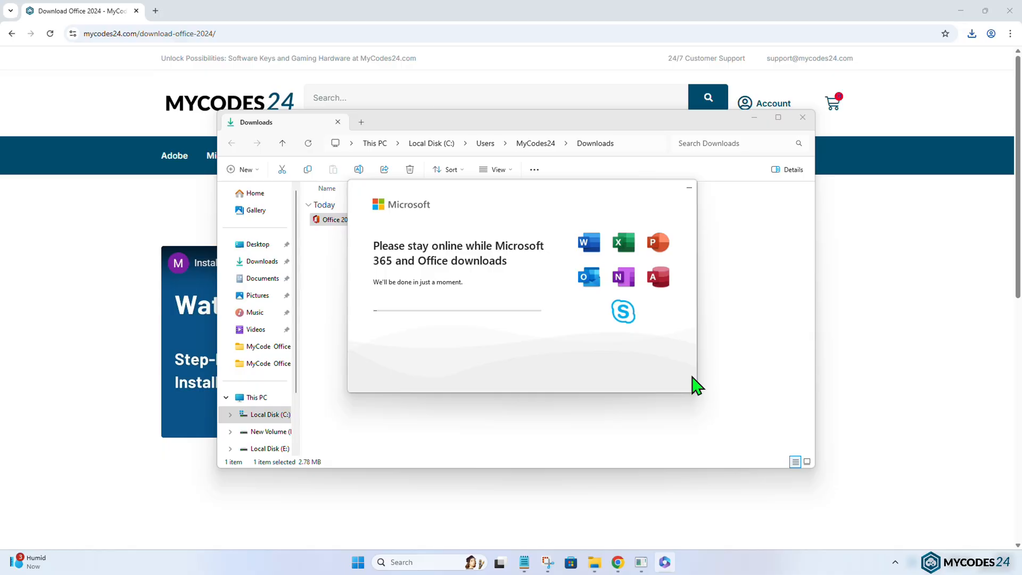
{"action": "mouse_move", "coordinate": [560, 376]}
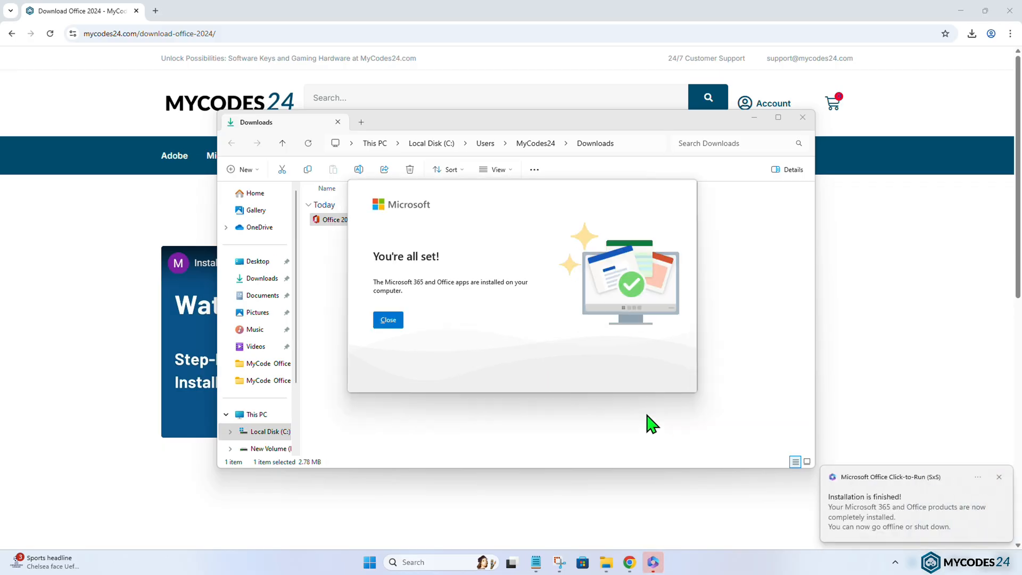
{"action": "mouse_move", "coordinate": [1000, 481]}
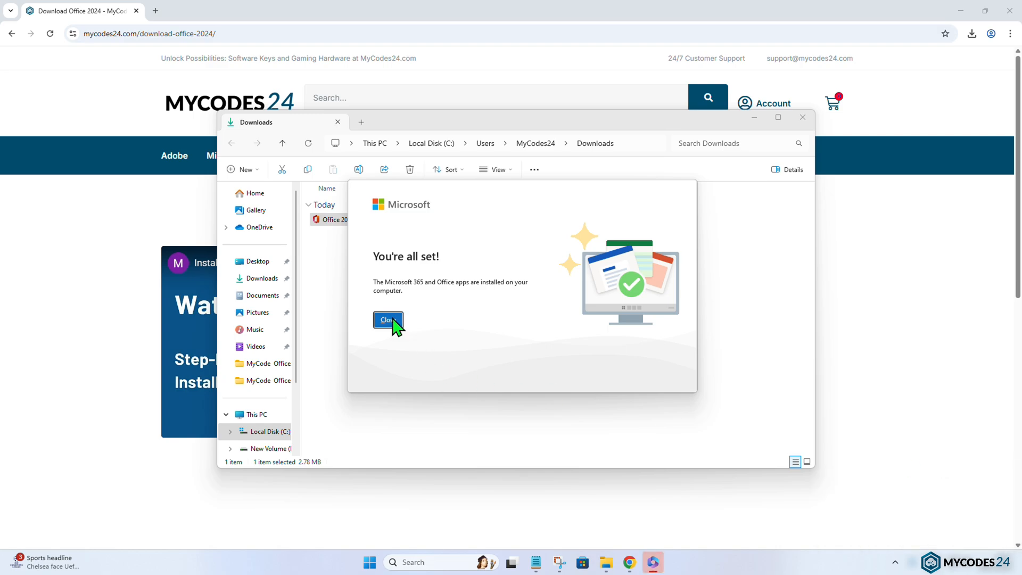
Dismiss the installation-finished message, then search 'word' in Start and launch Word.
{"action": "left_click", "coordinate": [388, 320]}
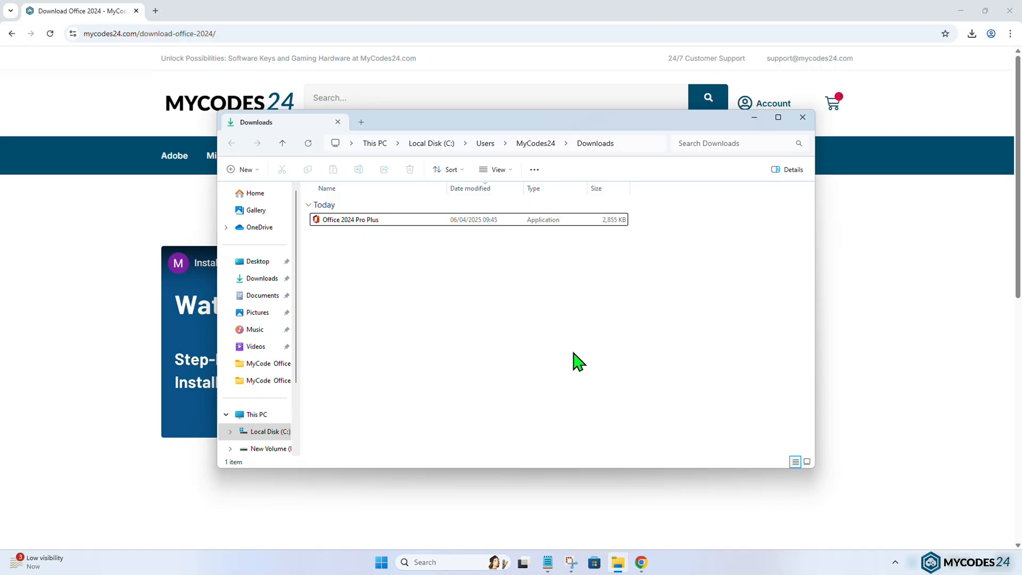
{"action": "left_click", "coordinate": [380, 562]}
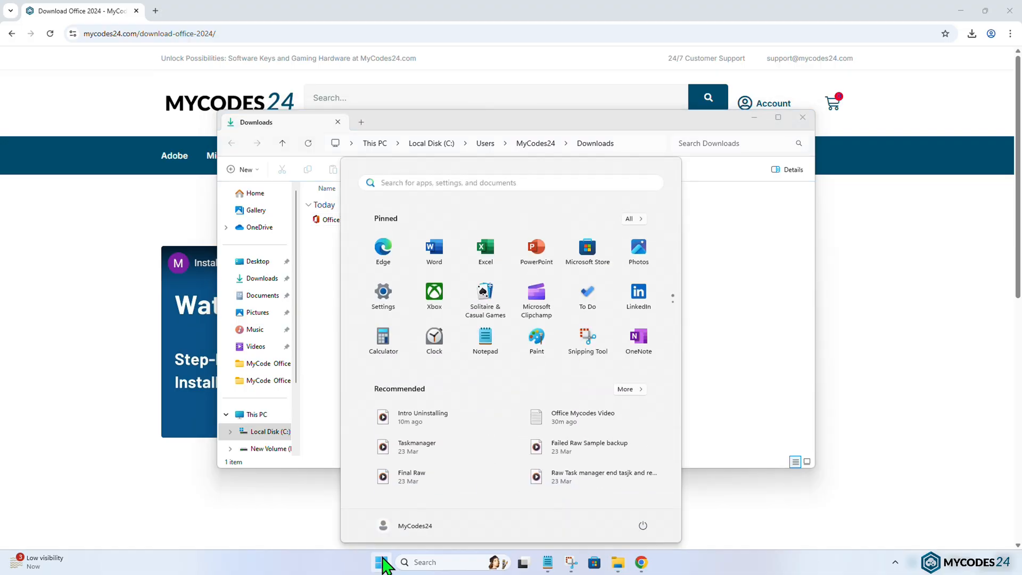
{"action": "type", "text": "w"}
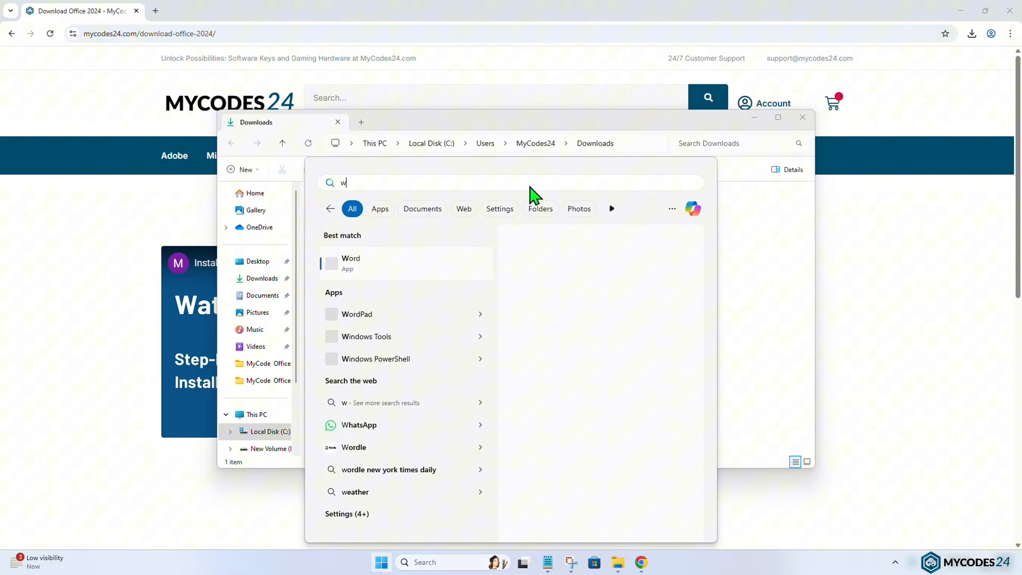
{"action": "type", "text": "ord"}
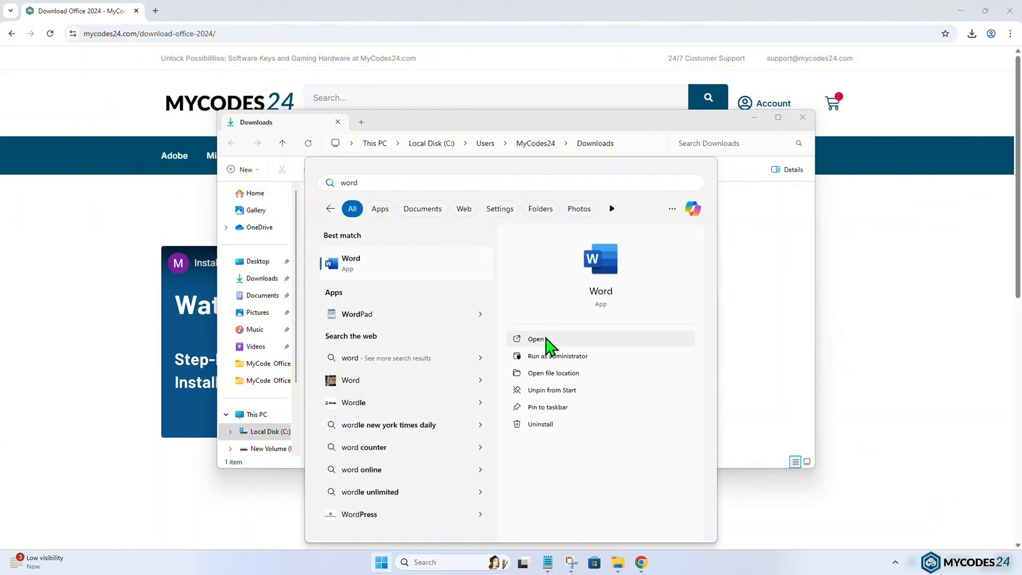
{"action": "left_click", "coordinate": [535, 339]}
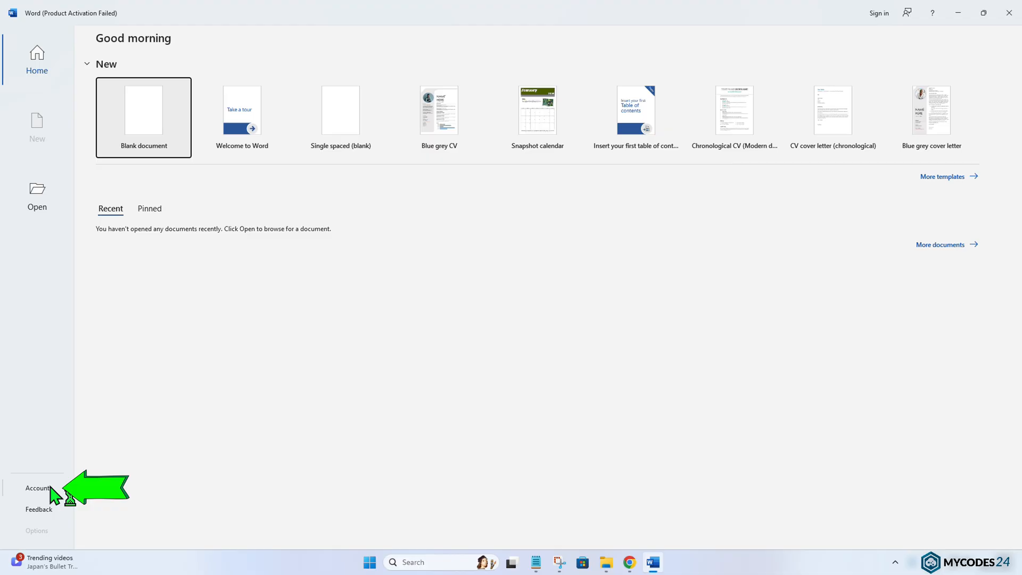
Enter a new product key from Word's Account page and activate Office.
{"action": "left_click", "coordinate": [37, 487]}
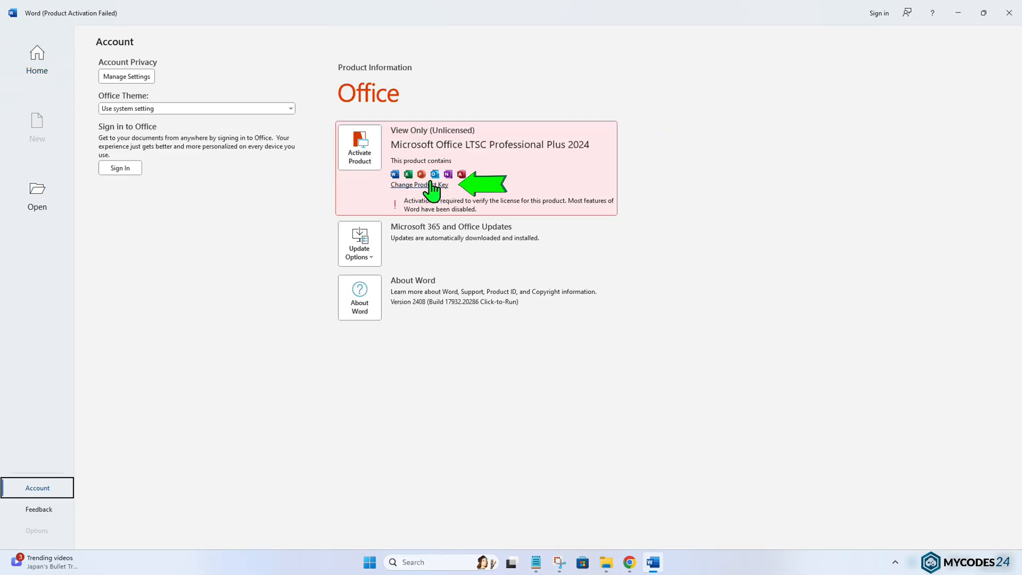
{"action": "left_click", "coordinate": [418, 185]}
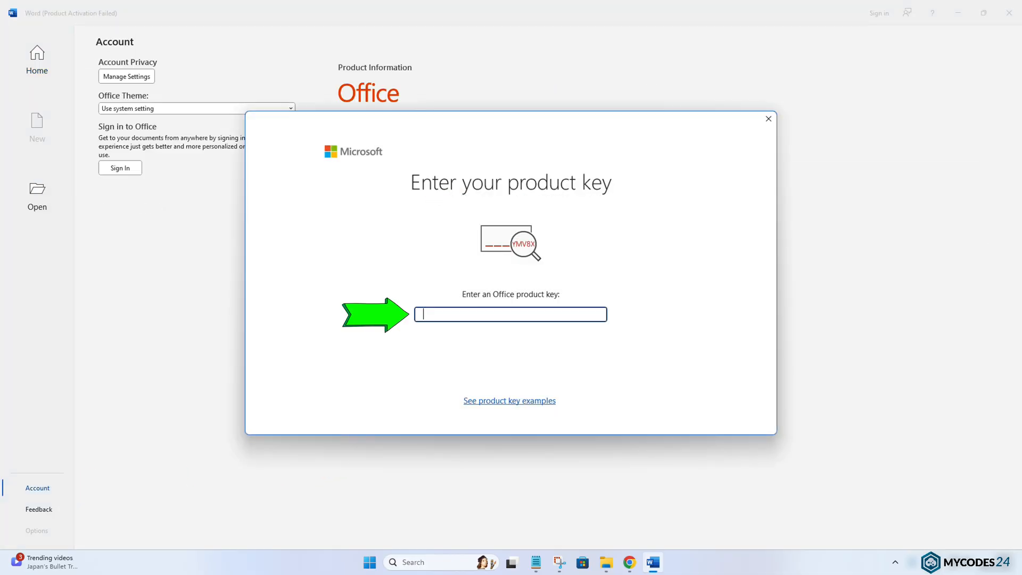
{"action": "mouse_move", "coordinate": [504, 311]}
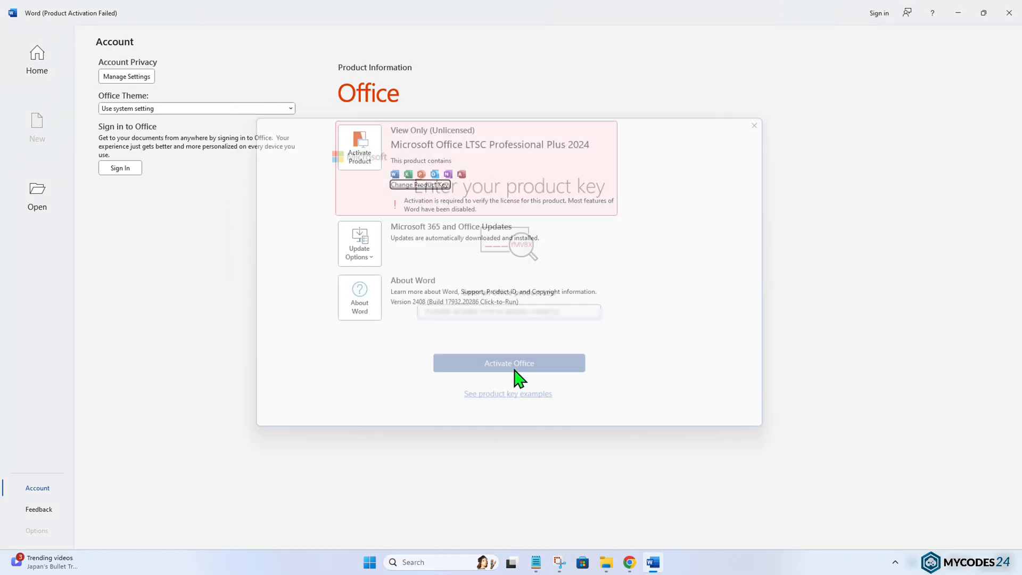
{"action": "left_click", "coordinate": [508, 363]}
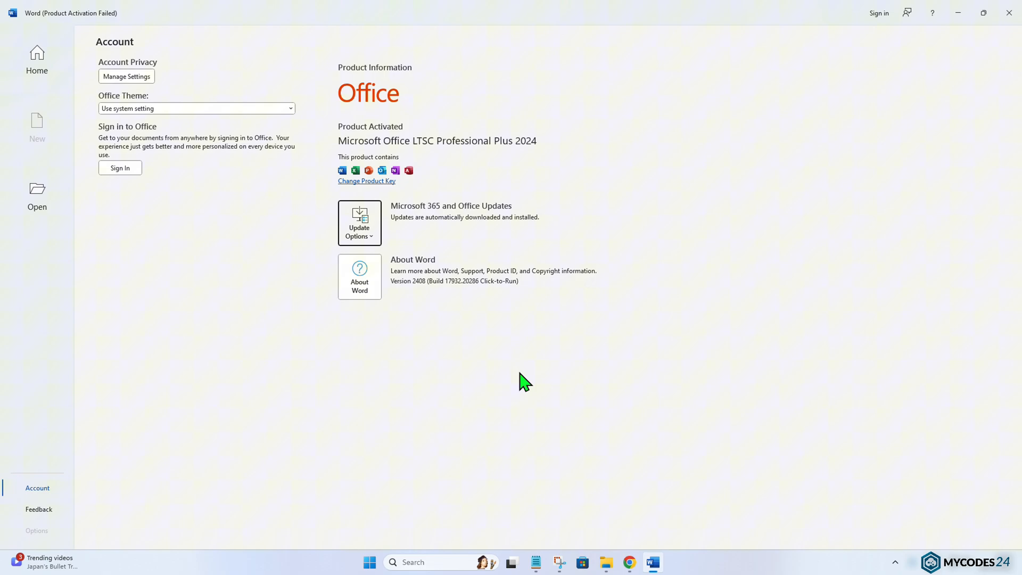
{"action": "mouse_move", "coordinate": [625, 311]}
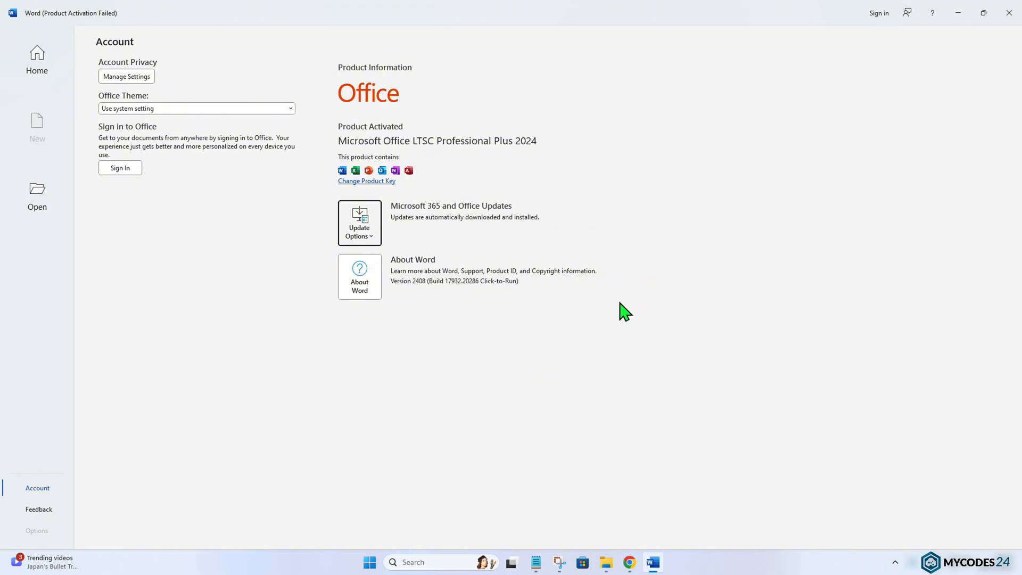
{"action": "mouse_move", "coordinate": [615, 315]}
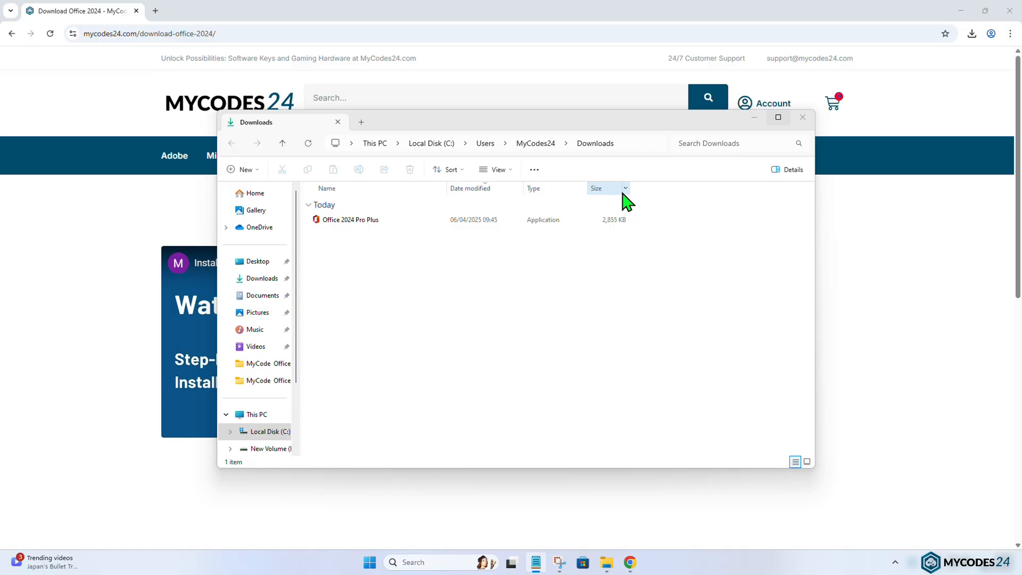
Search 'word' from the Start menu and relaunch Word.
{"action": "left_click", "coordinate": [382, 562]}
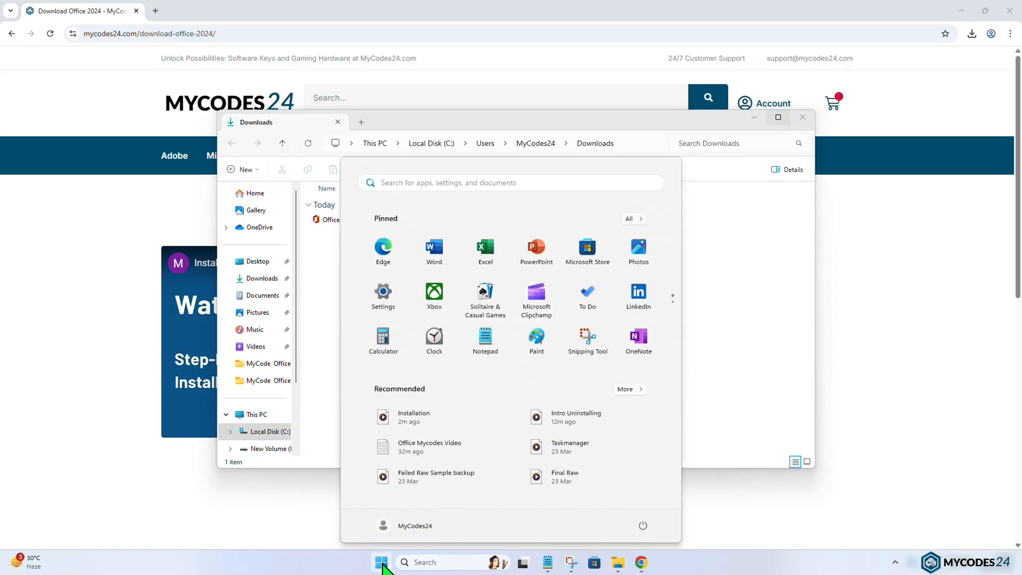
{"action": "type", "text": "word"}
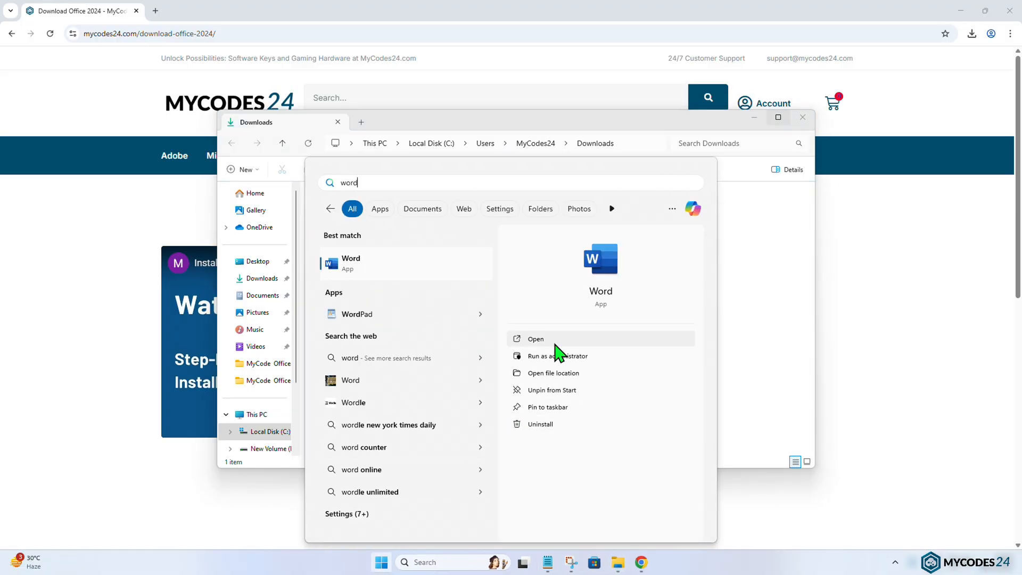
{"action": "left_click", "coordinate": [535, 338]}
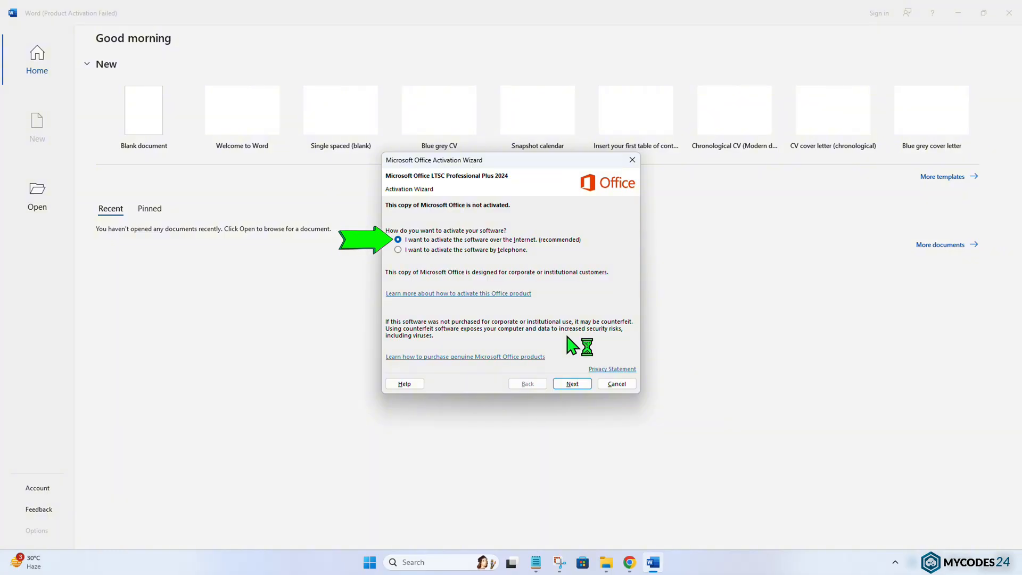
Attempt internet activation, dismiss the Multiple Activation Key limit error, and relaunch Word.
{"action": "left_click", "coordinate": [571, 384]}
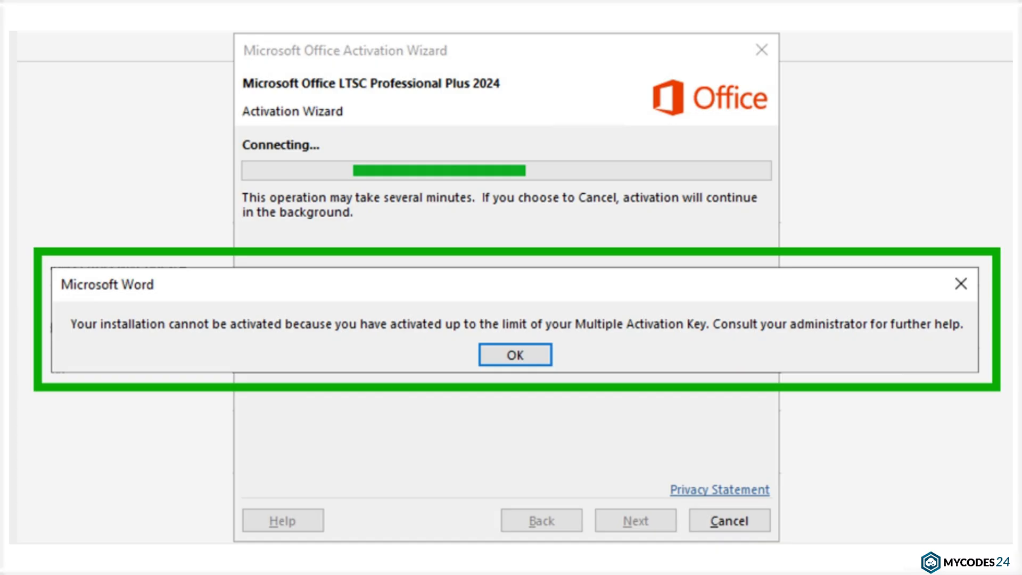
{"action": "left_click", "coordinate": [514, 355]}
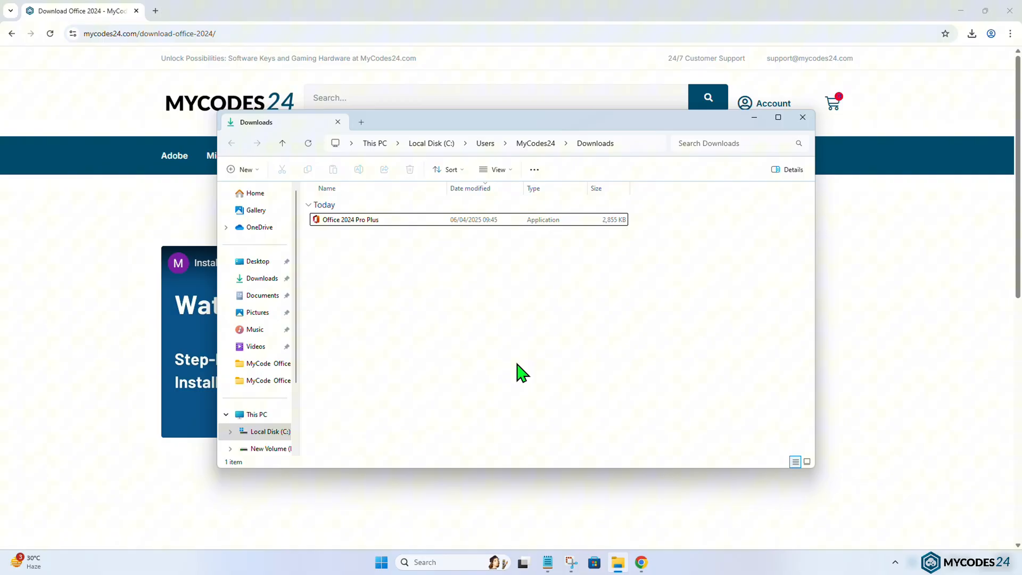
{"action": "left_click", "coordinate": [381, 562]}
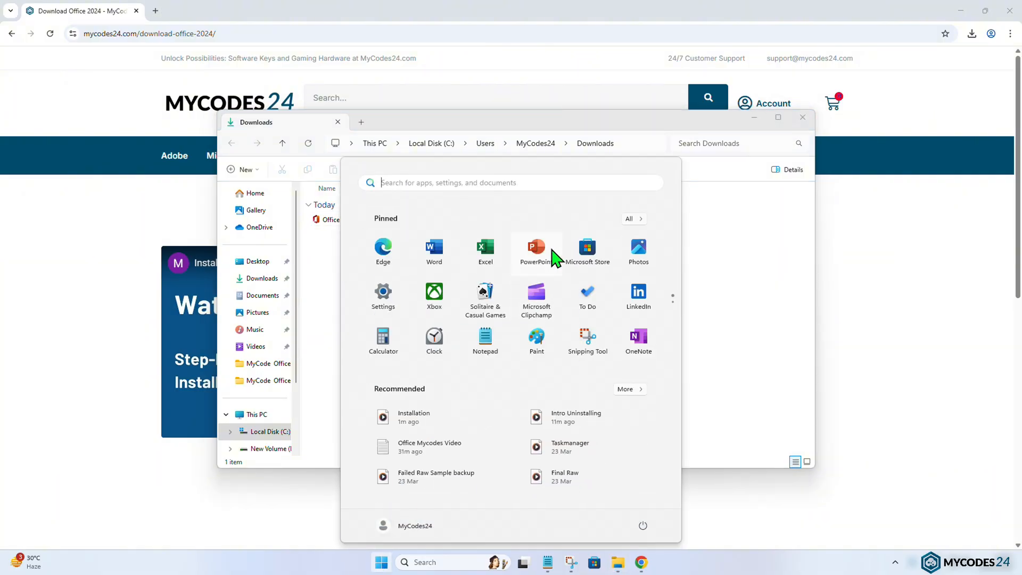
{"action": "type", "text": "word"}
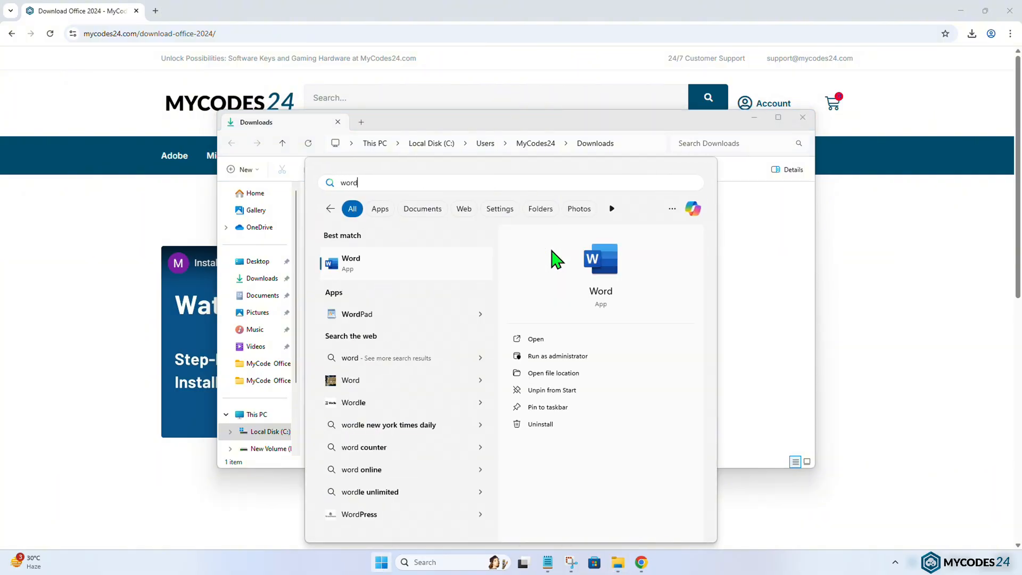
{"action": "left_click", "coordinate": [351, 262]}
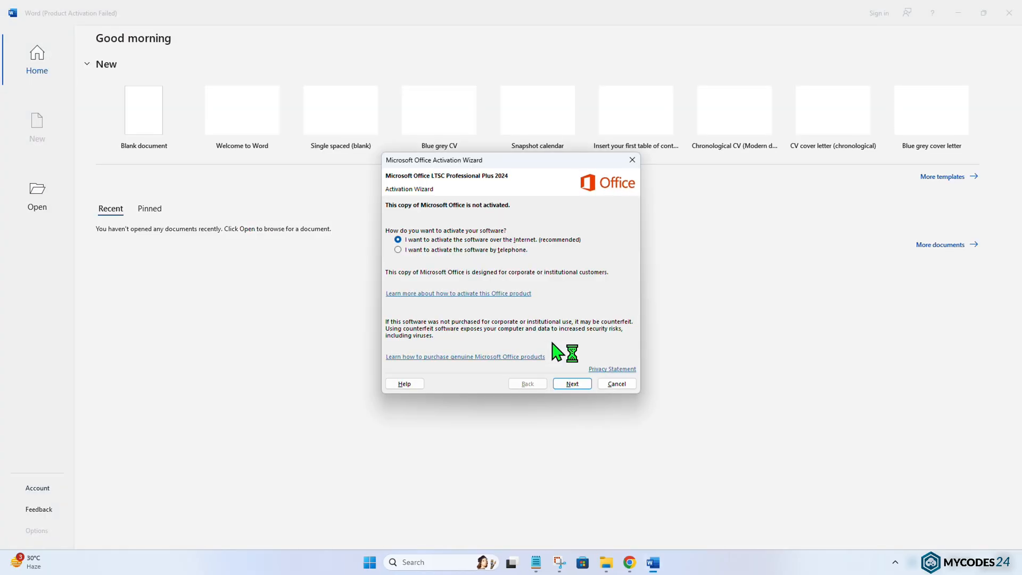
Choose telephone activation and select United States to display the toll-free number.
{"action": "left_click", "coordinate": [398, 249]}
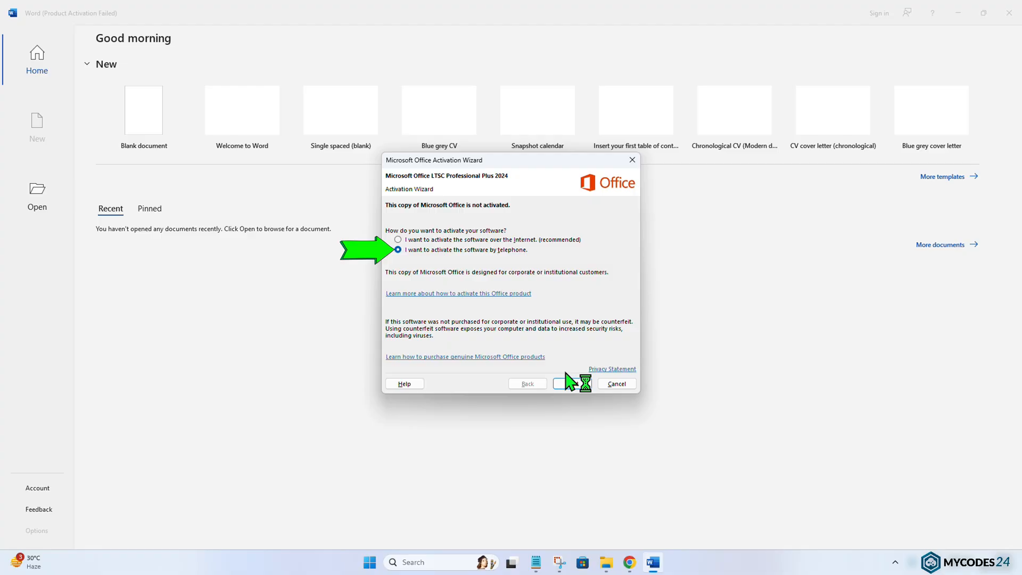
{"action": "left_click", "coordinate": [571, 383]}
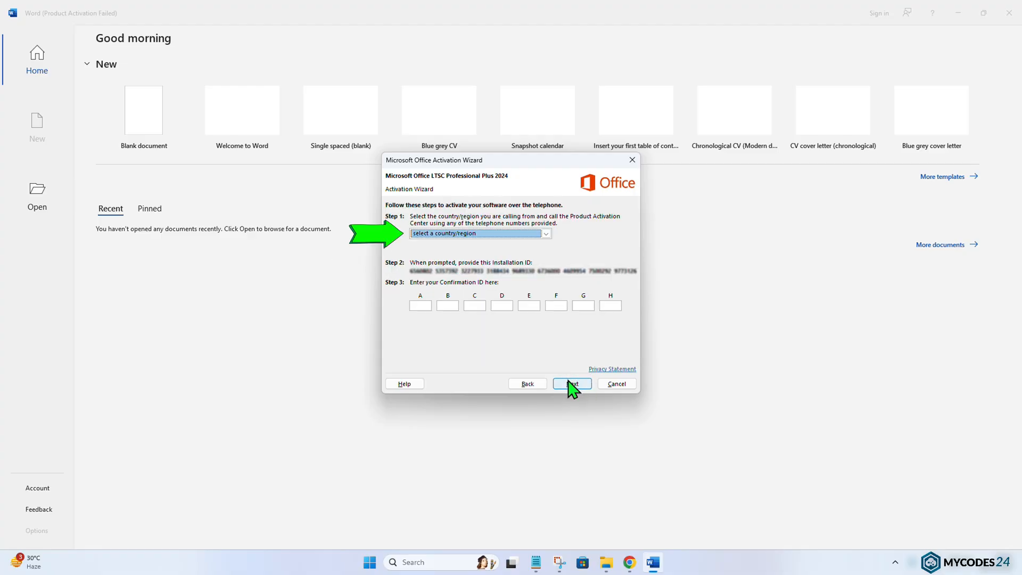
{"action": "left_click", "coordinate": [546, 233]}
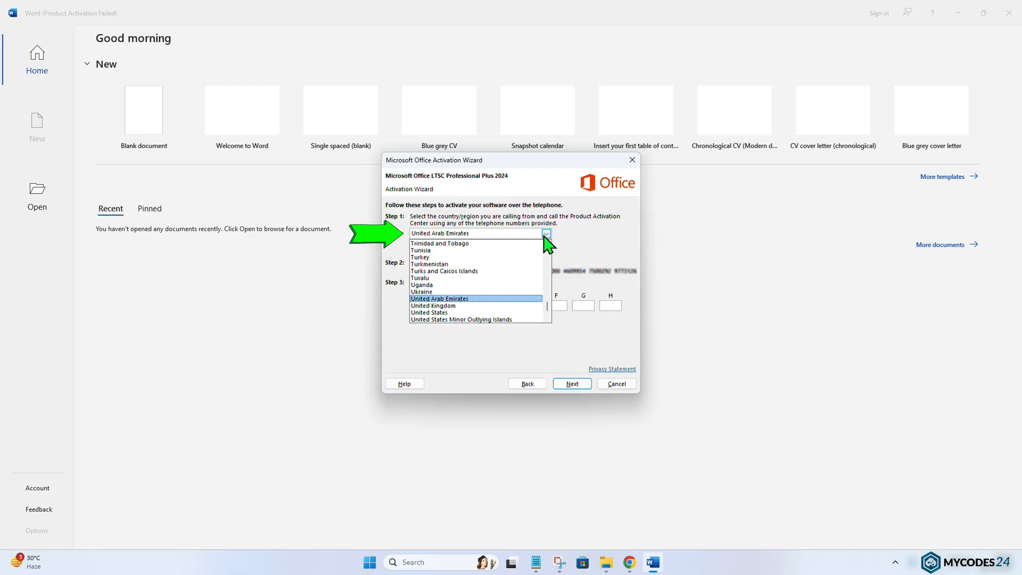
{"action": "mouse_move", "coordinate": [433, 312]}
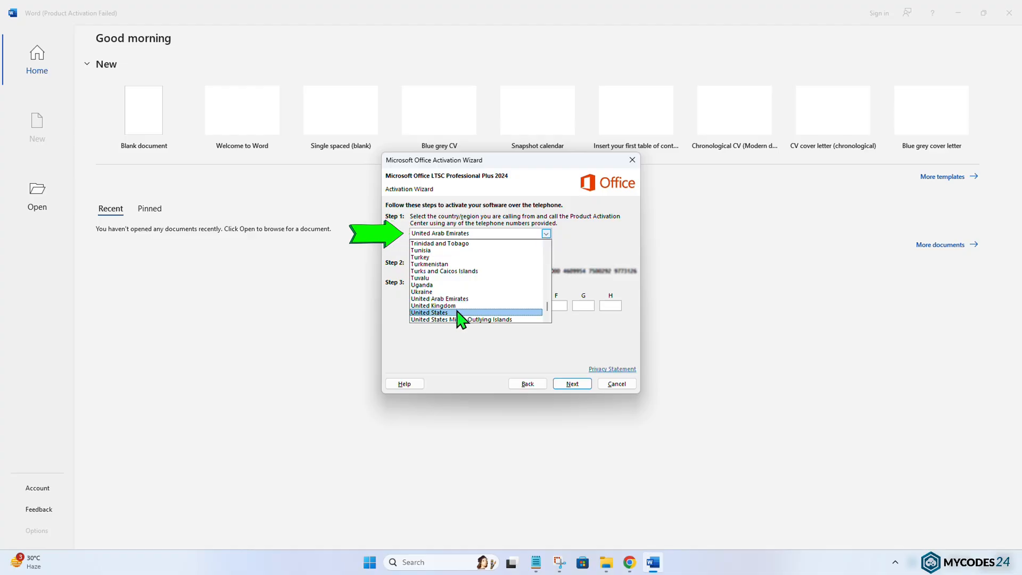
{"action": "left_click", "coordinate": [429, 313]}
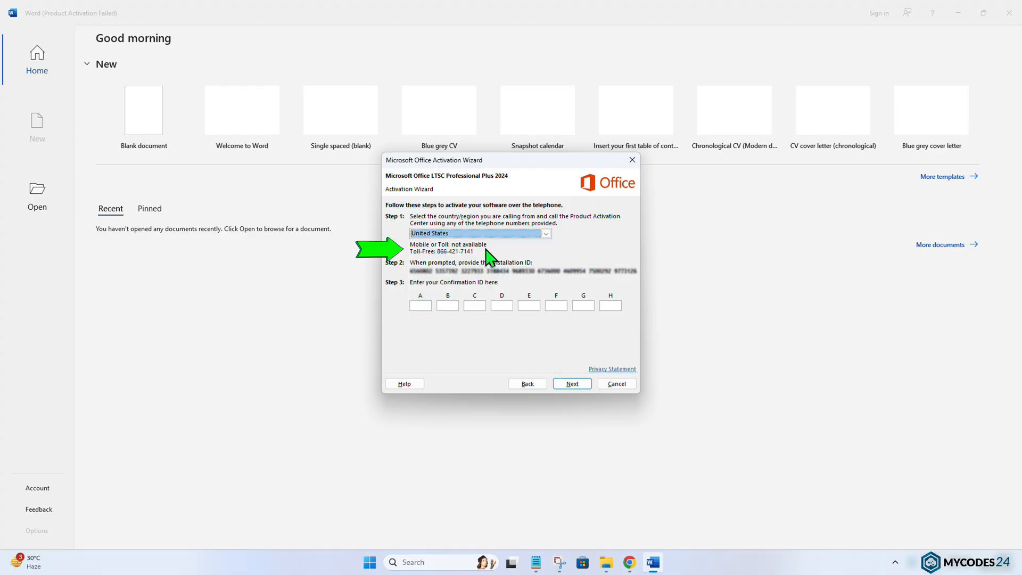
{"action": "mouse_move", "coordinate": [407, 260]}
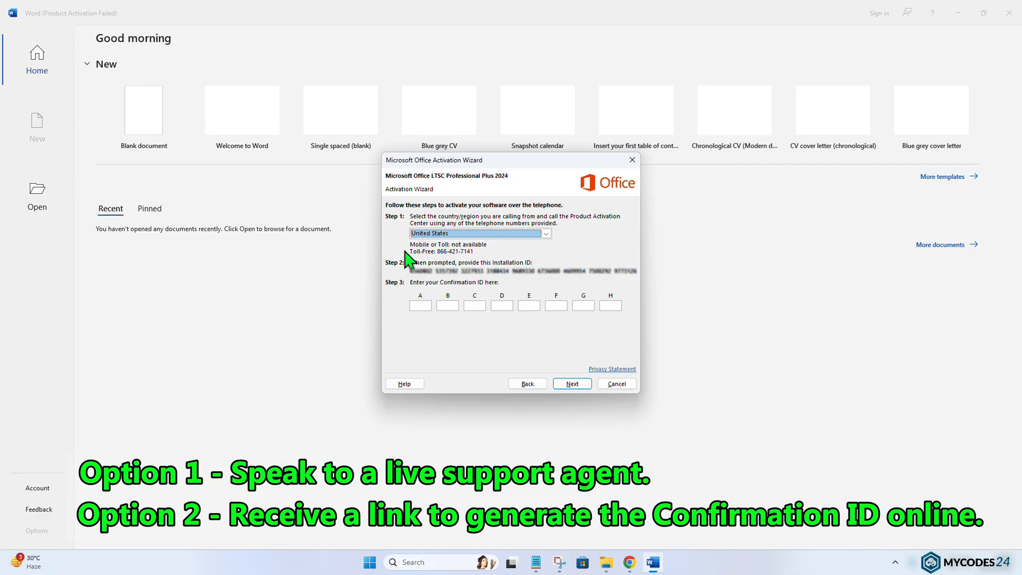
{"action": "mouse_move", "coordinate": [412, 286]}
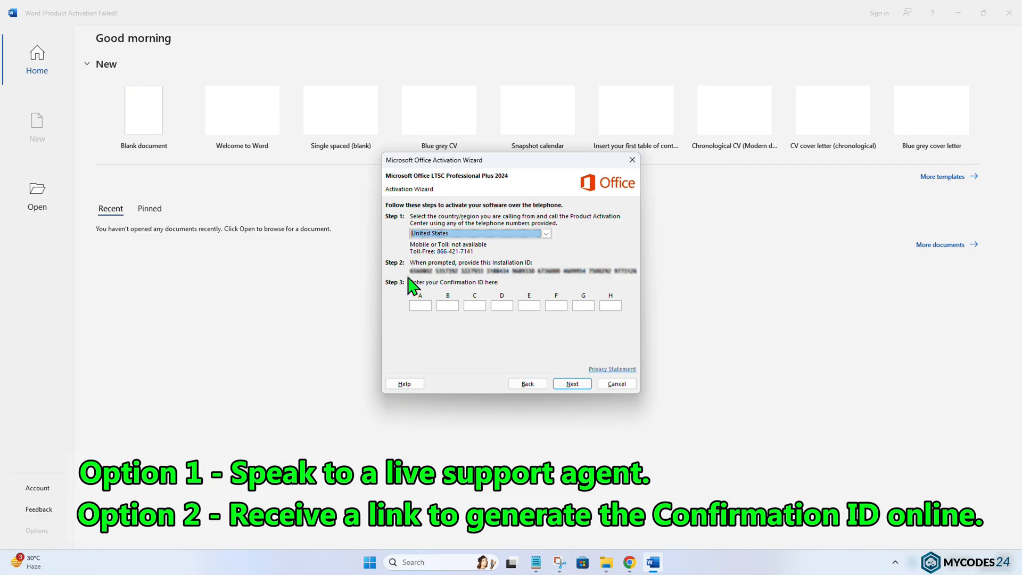
{"action": "mouse_move", "coordinate": [500, 284]}
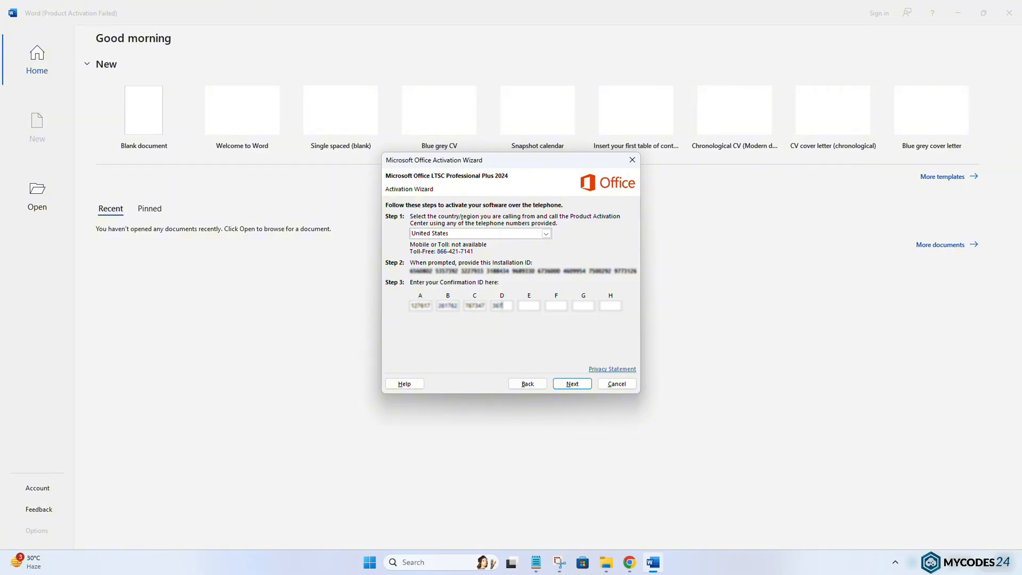
Enter the final confirmation ID group 163726, submit it, and check Account activation status.
{"action": "type", "text": "163726"}
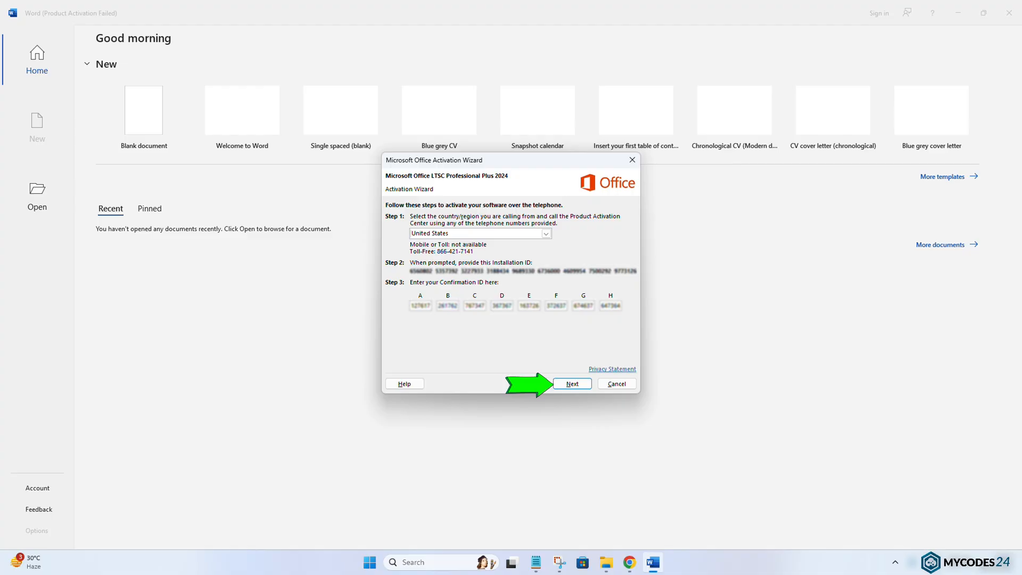
{"action": "left_click", "coordinate": [571, 383]}
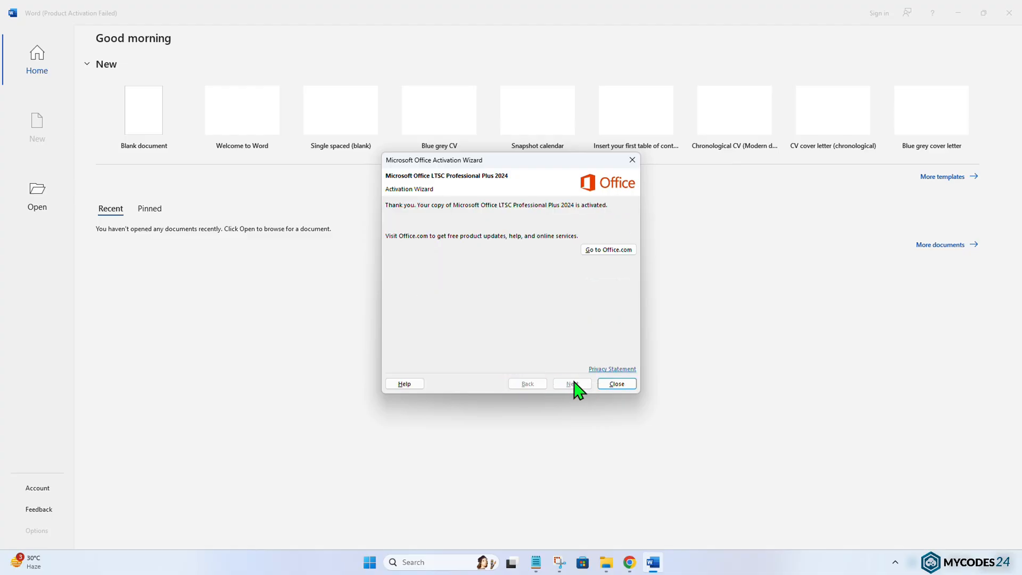
{"action": "mouse_move", "coordinate": [615, 383]}
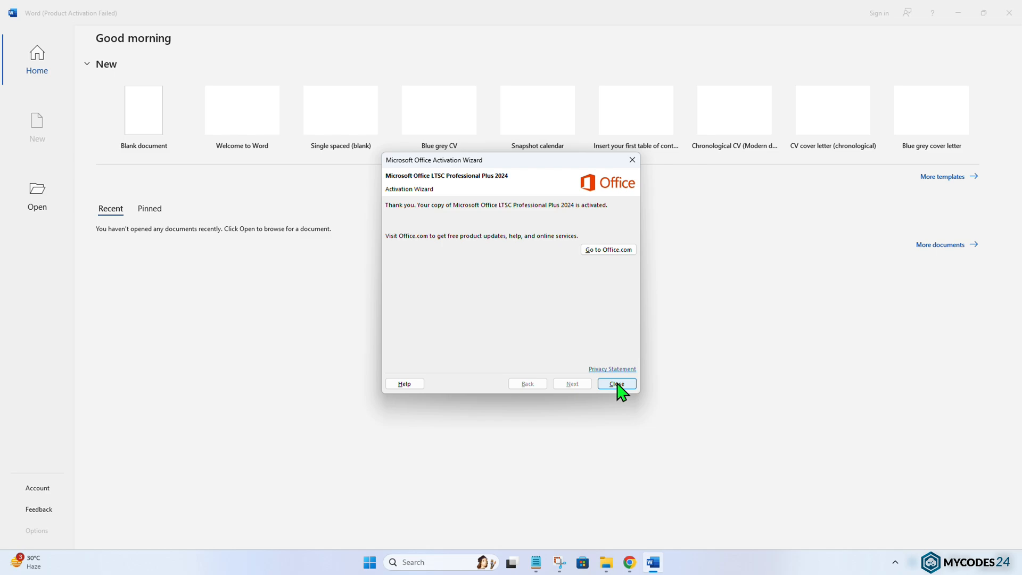
{"action": "left_click", "coordinate": [615, 383]}
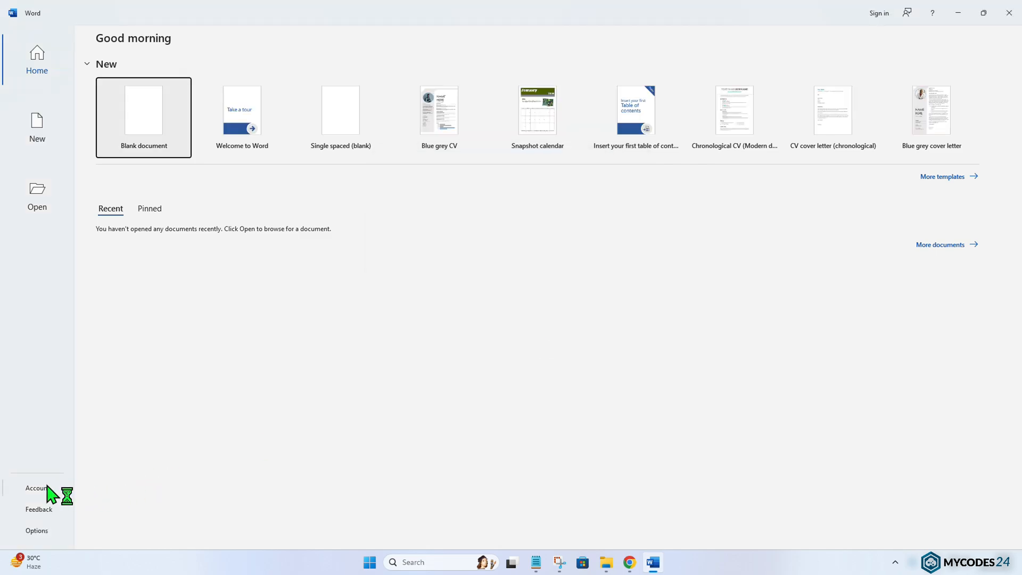
{"action": "left_click", "coordinate": [37, 488]}
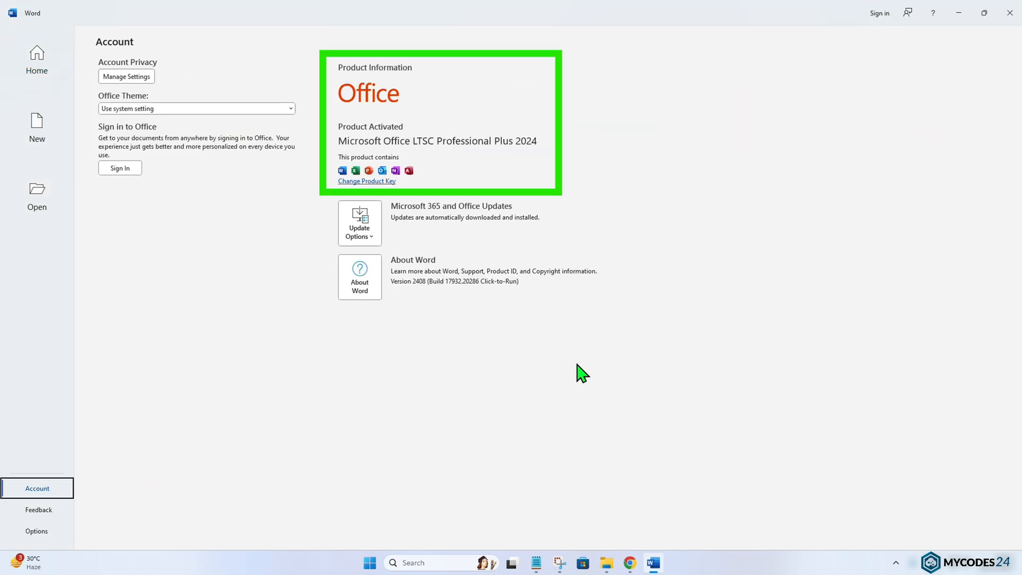